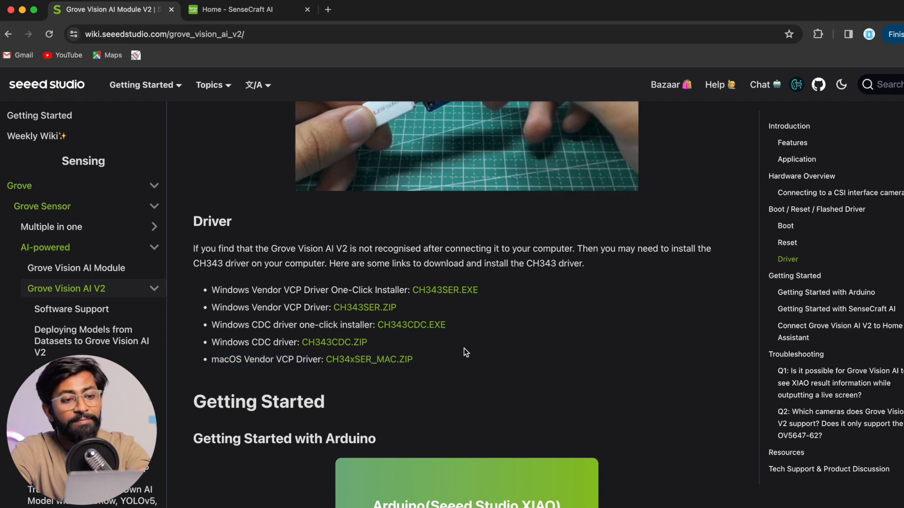
Step: Scroll through the SenseCraft AI home page to reach the Public AI Models section
scroll(down, 3)
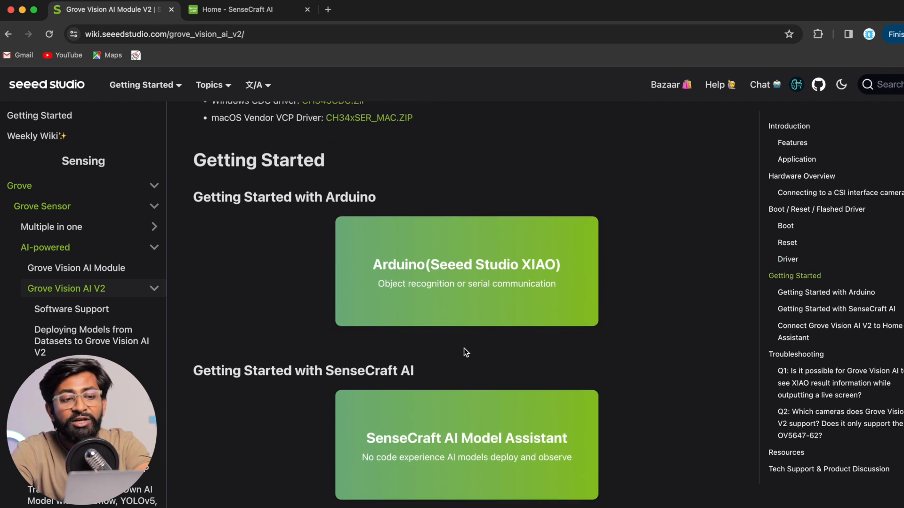
scroll(down, 3)
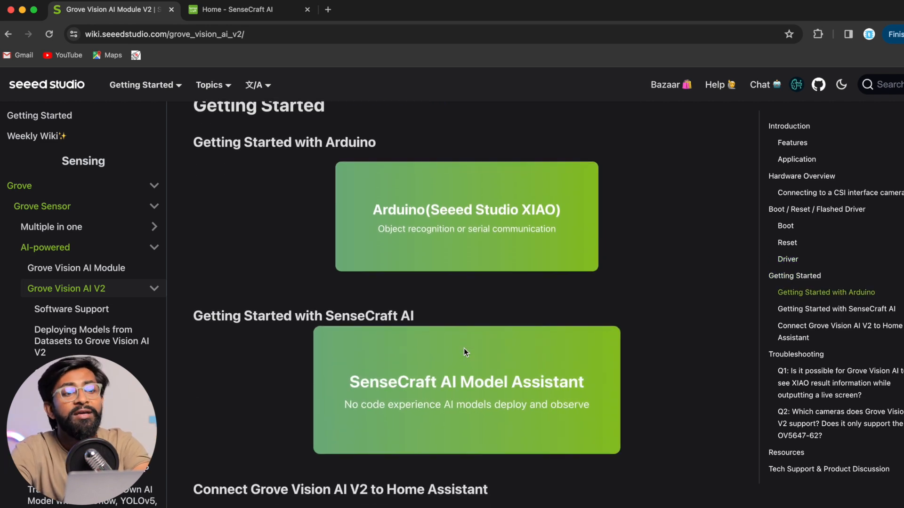
mouse_move(650, 304)
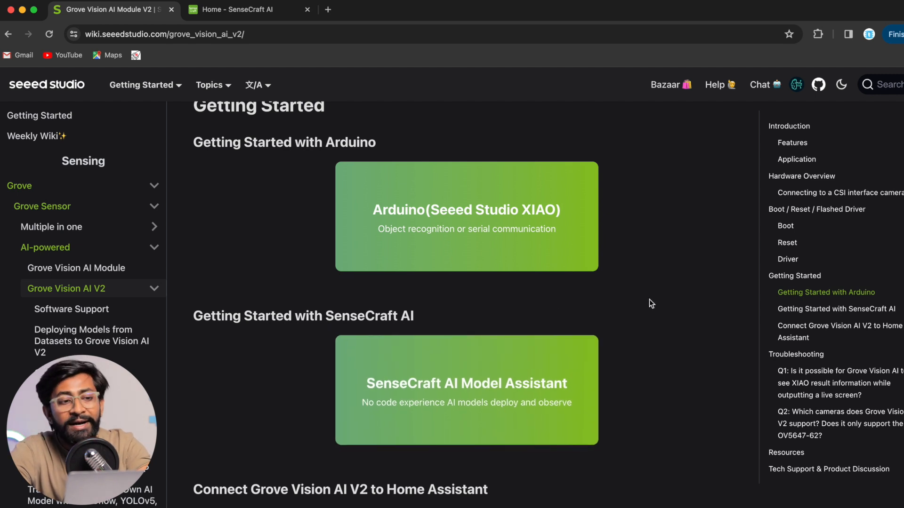
mouse_move(333, 143)
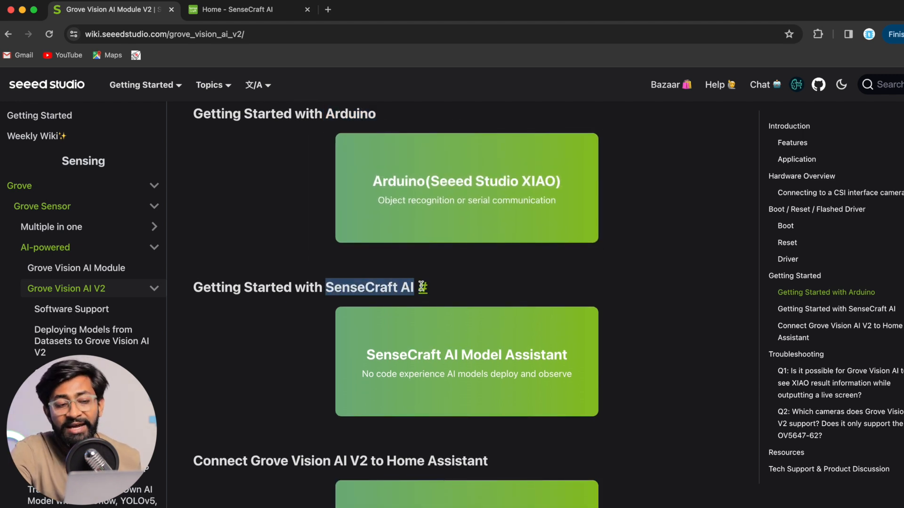
mouse_move(421, 288)
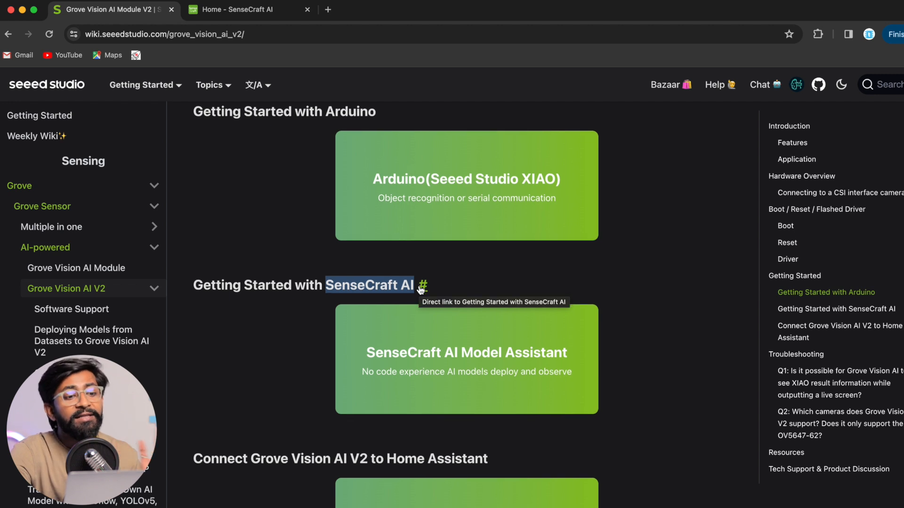
scroll(down, 3)
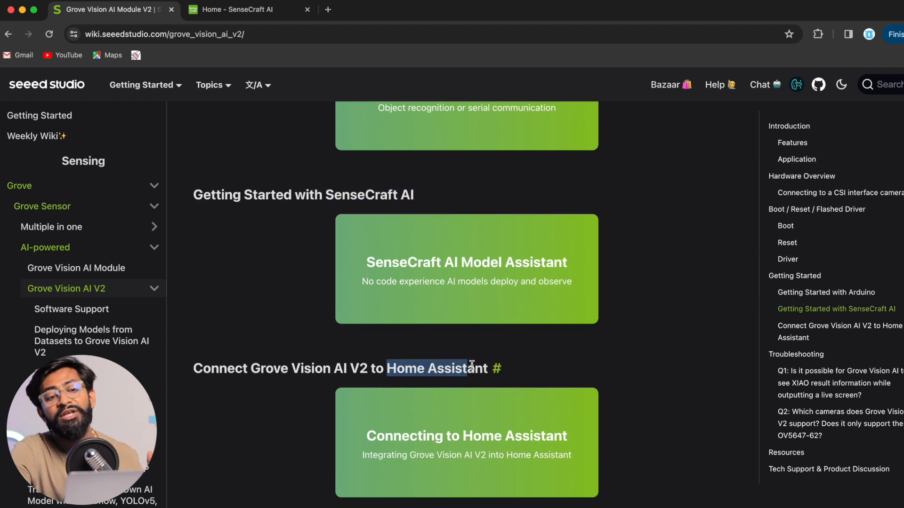
scroll(up, 3)
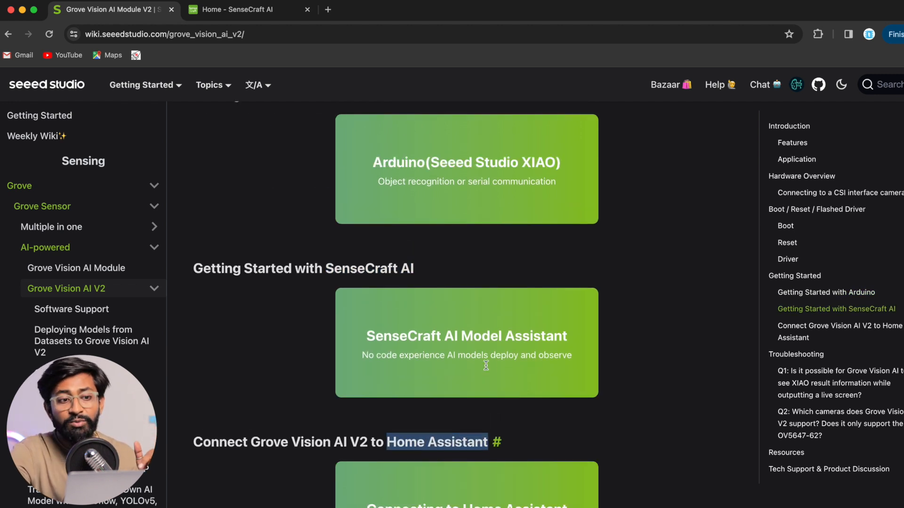
scroll(up, 3)
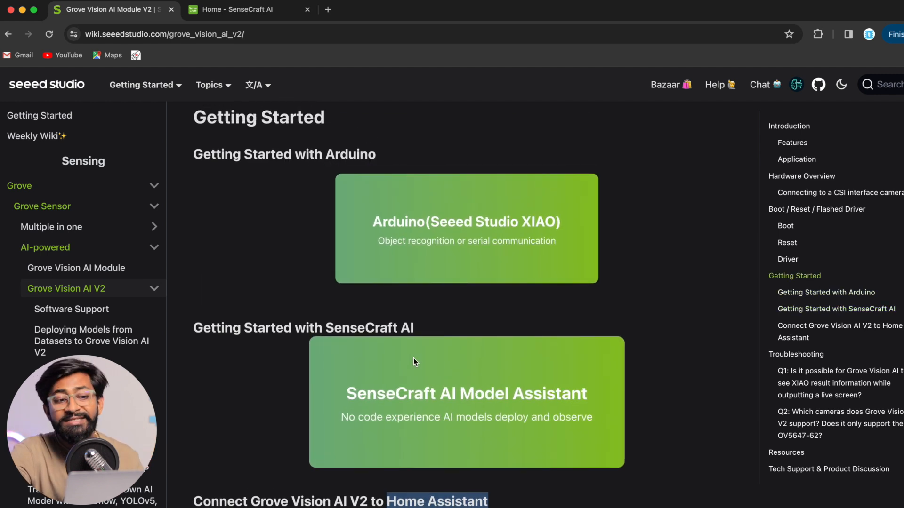
scroll(down, 3)
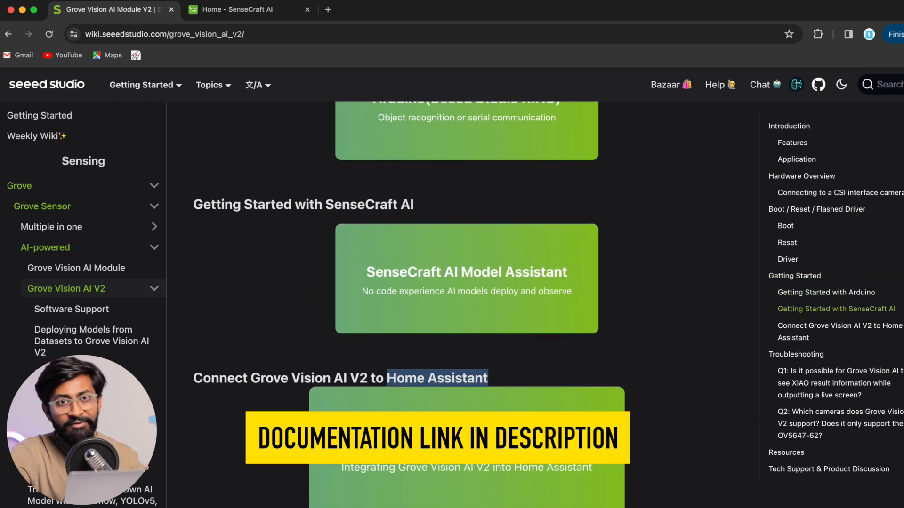
scroll(up, 3)
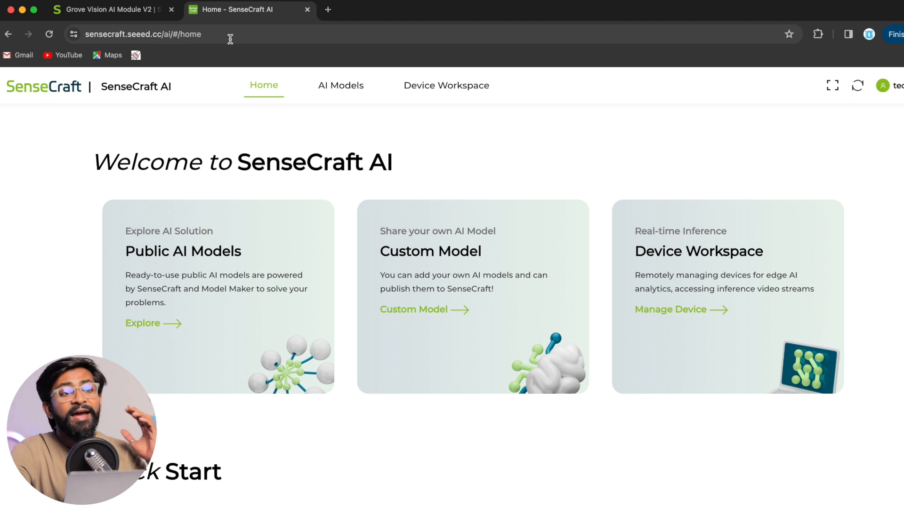
mouse_move(300, 116)
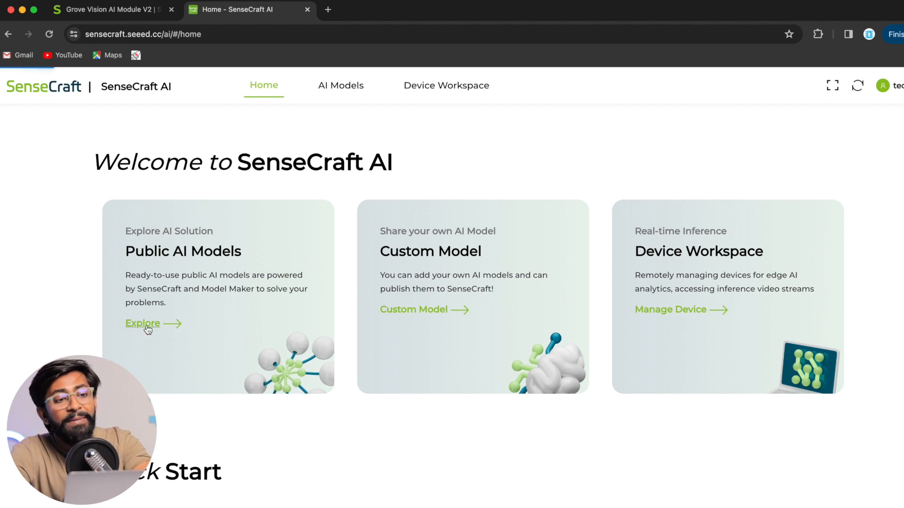
Step: Explore the public model list and filter it to Grove Vision AI V2 models
click(142, 323)
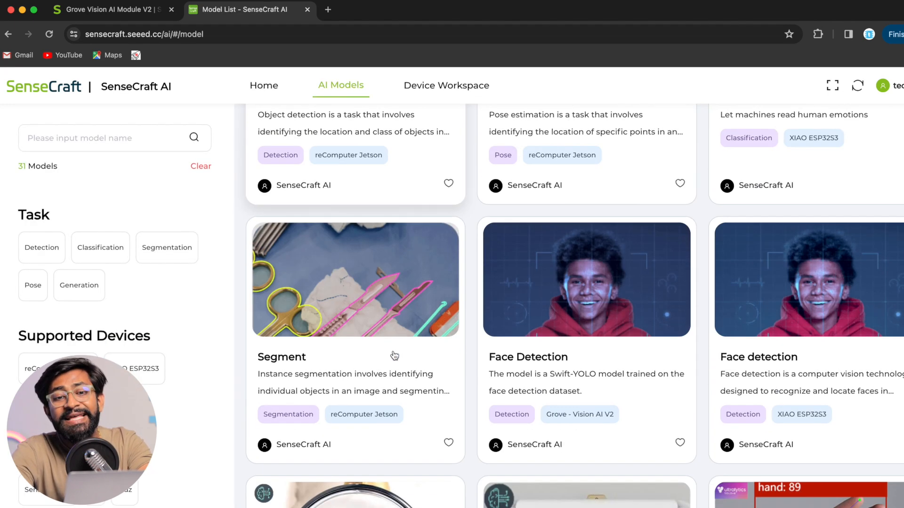
scroll(down, 3)
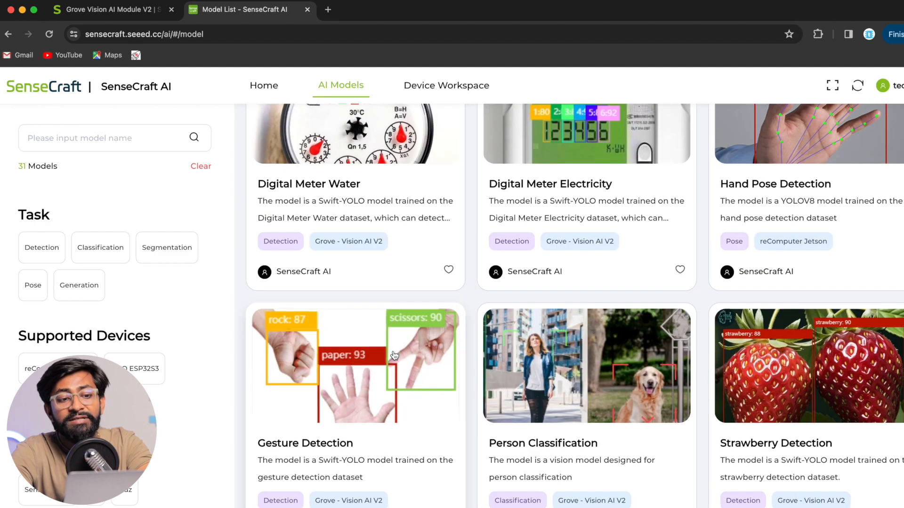
scroll(down, 3)
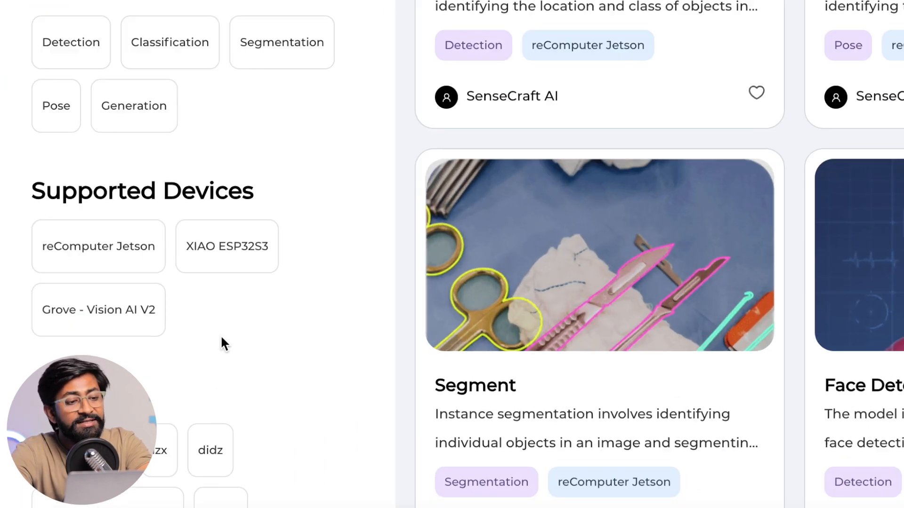
scroll(down, 3)
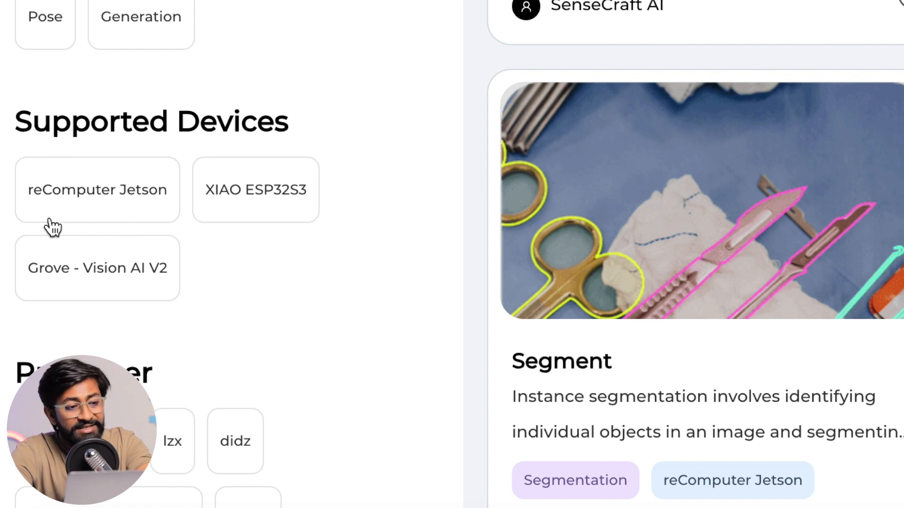
mouse_move(283, 204)
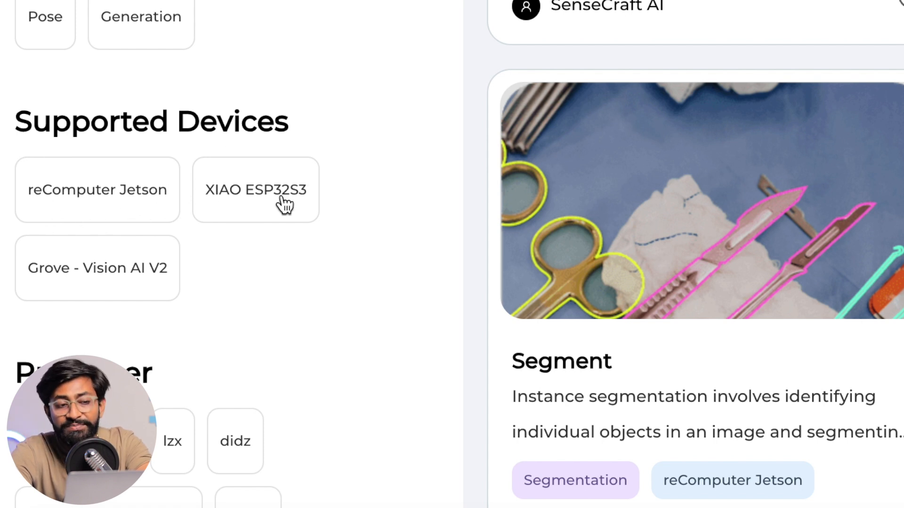
mouse_move(140, 288)
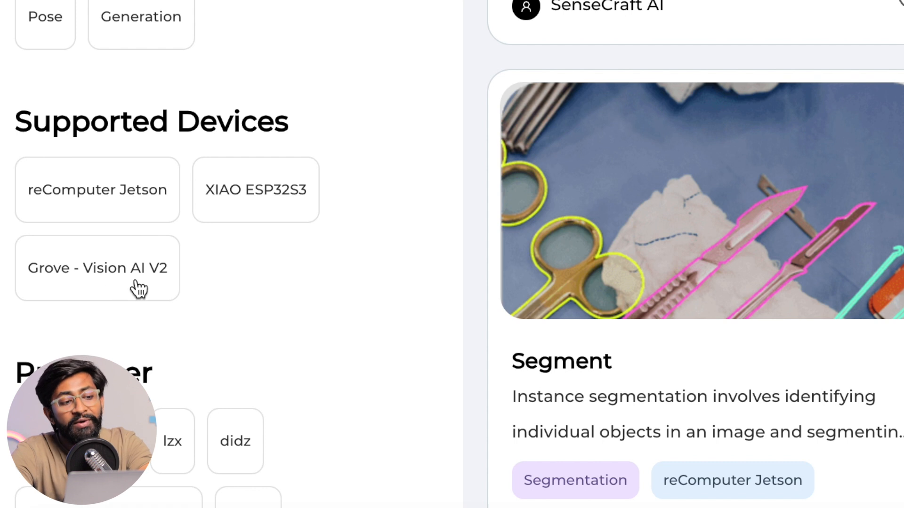
mouse_move(163, 288)
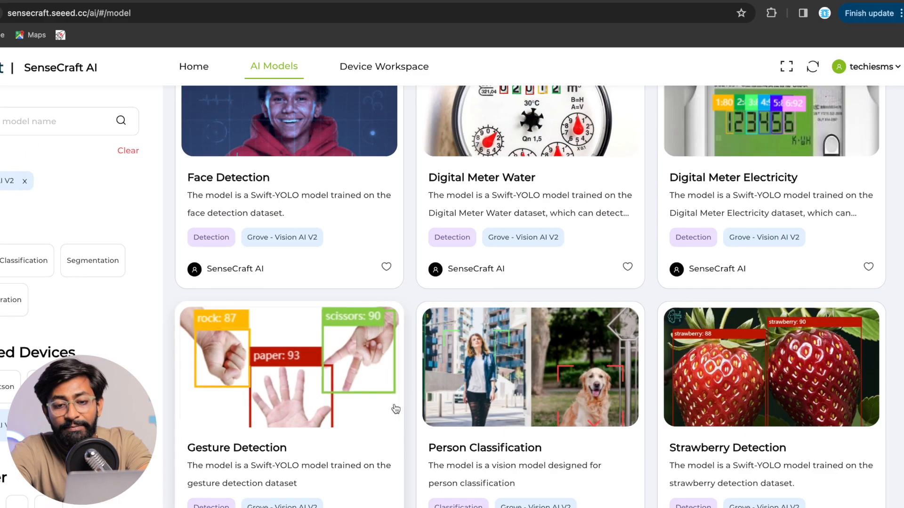
scroll(up, 3)
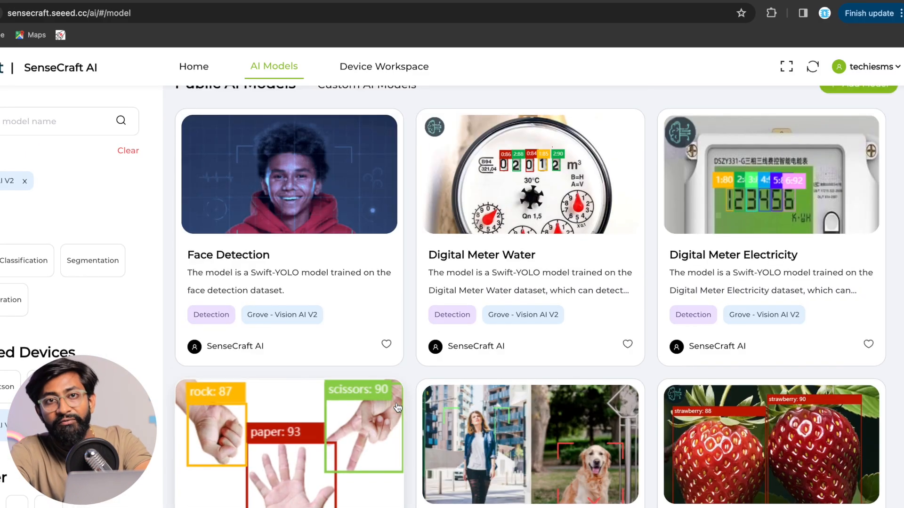
mouse_move(350, 305)
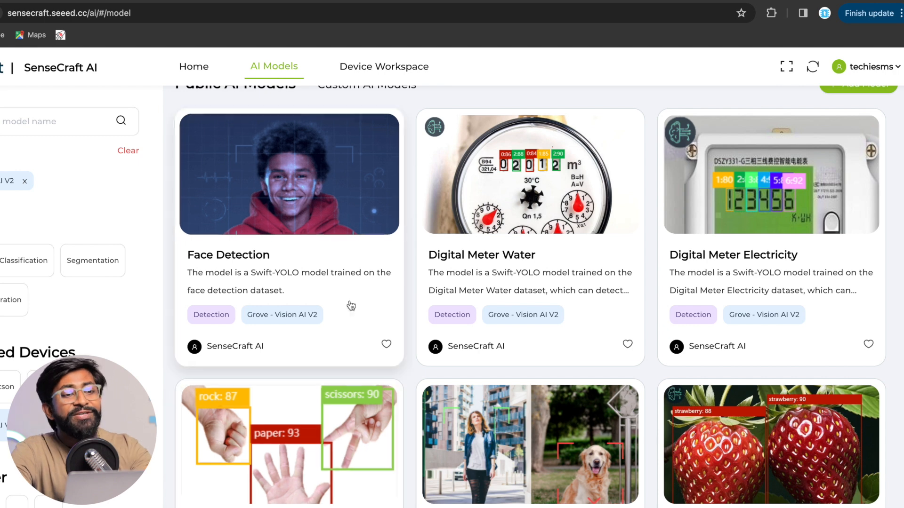
Step: Start deploying the Face Detection model and connect to the device for deployment
scroll(up, 3)
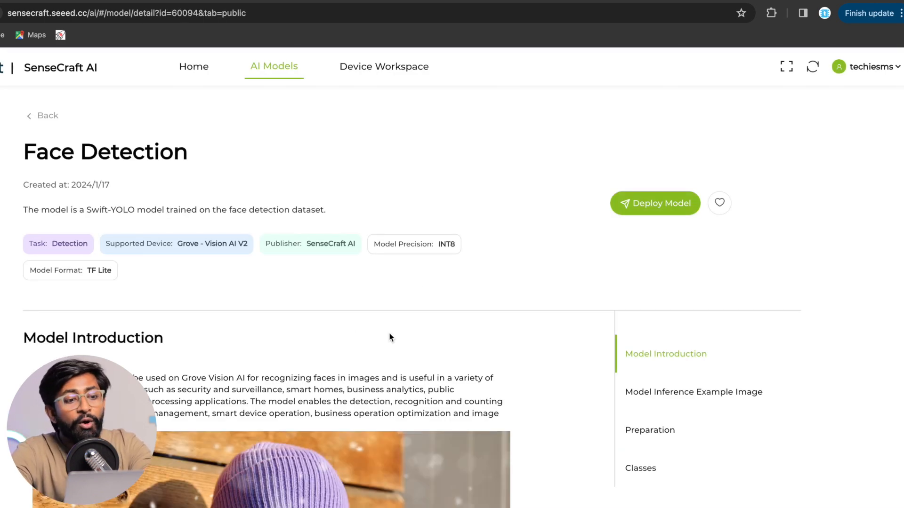
scroll(down, 3)
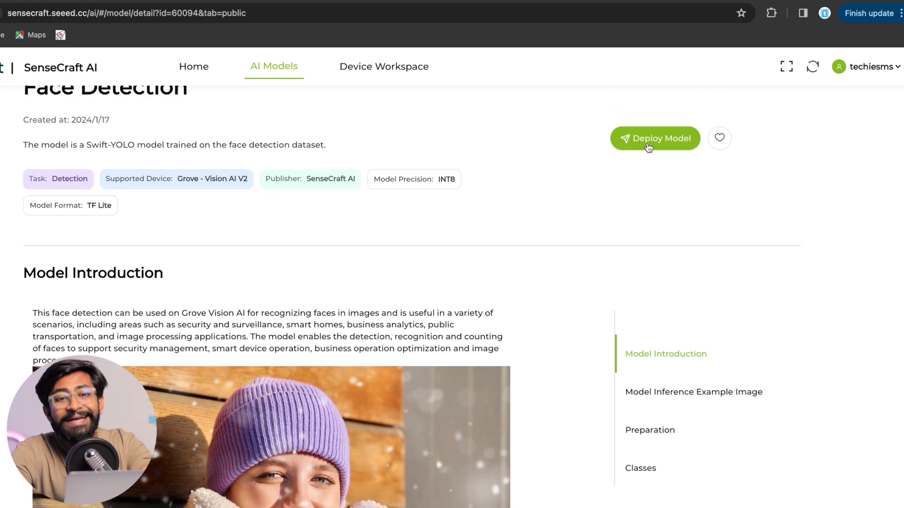
click(655, 138)
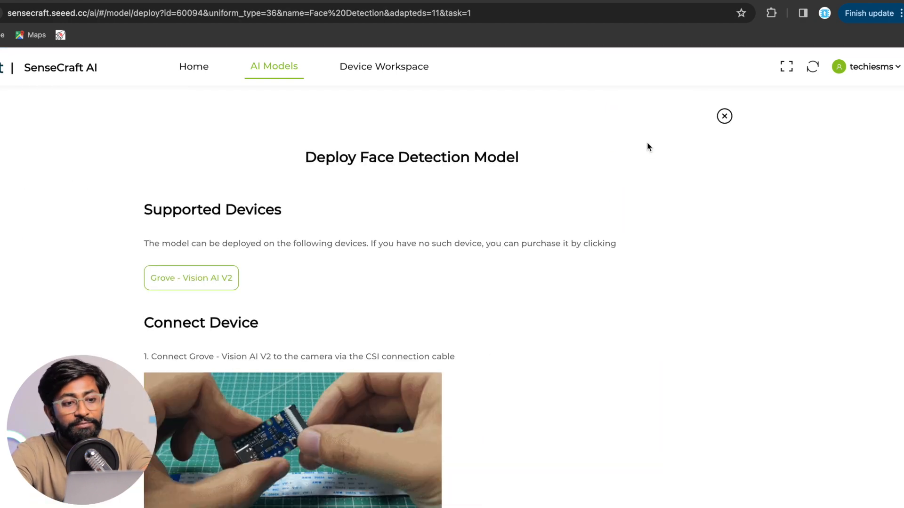
scroll(down, 3)
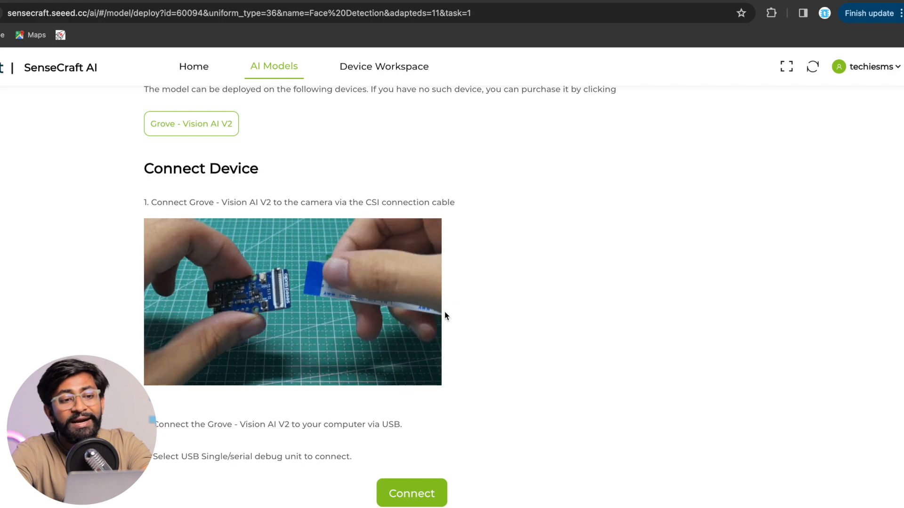
mouse_move(334, 312)
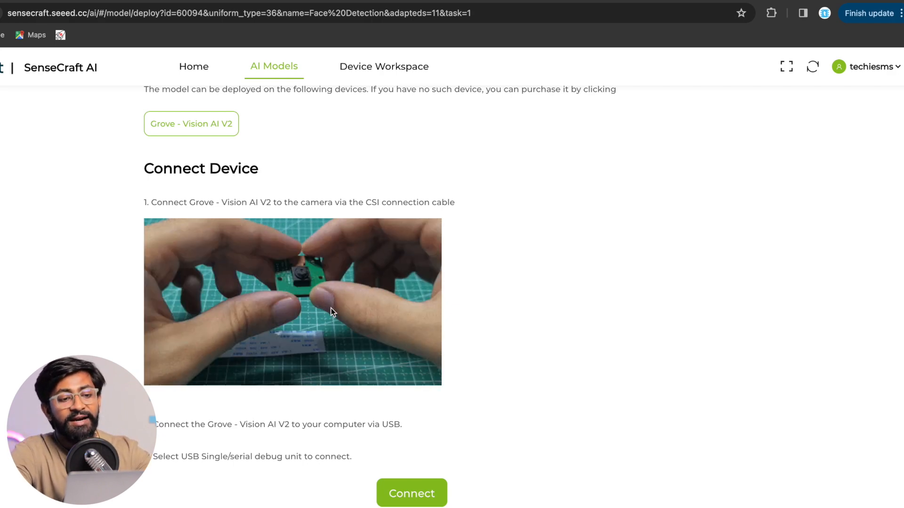
click(411, 493)
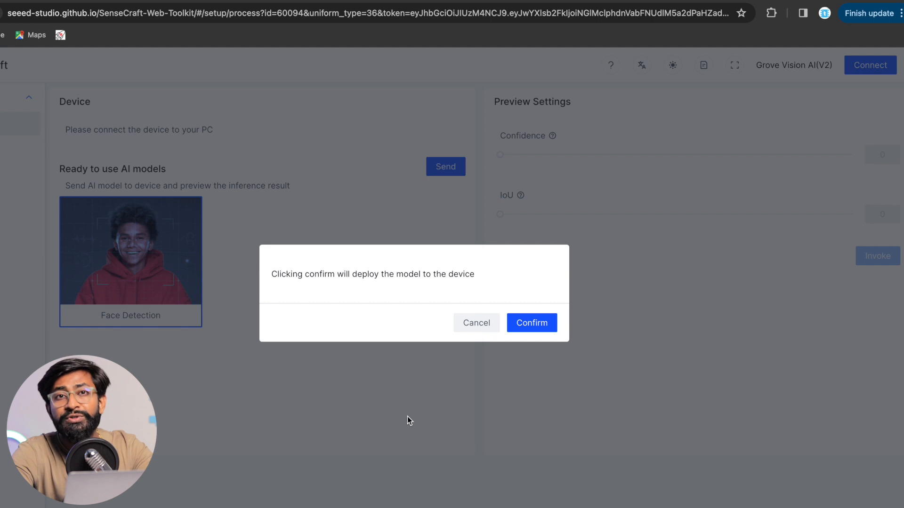
mouse_move(486, 366)
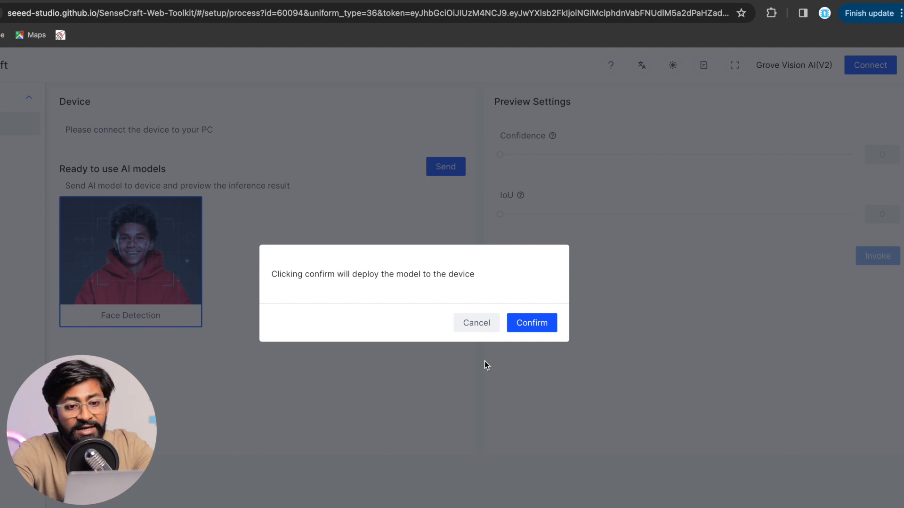
Step: Confirm deployment, choose the USB Single Serial port and connect so flashing begins
click(531, 323)
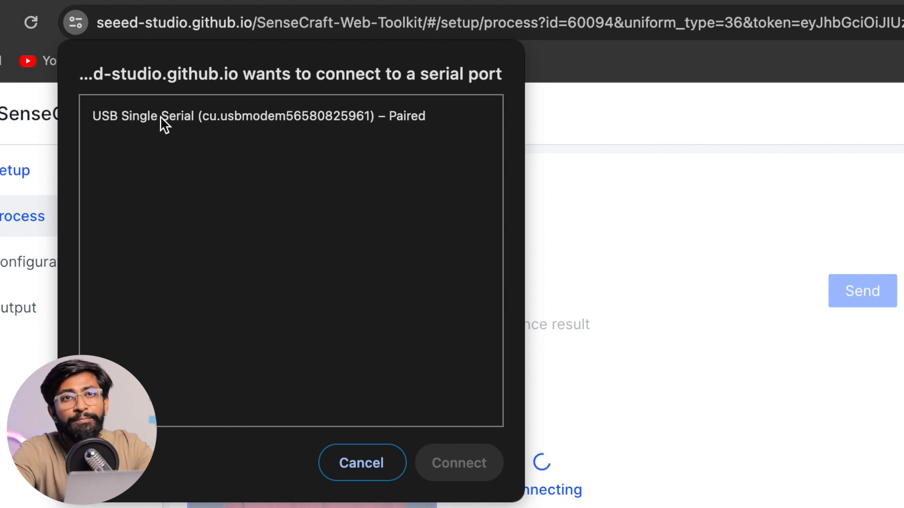
click(258, 116)
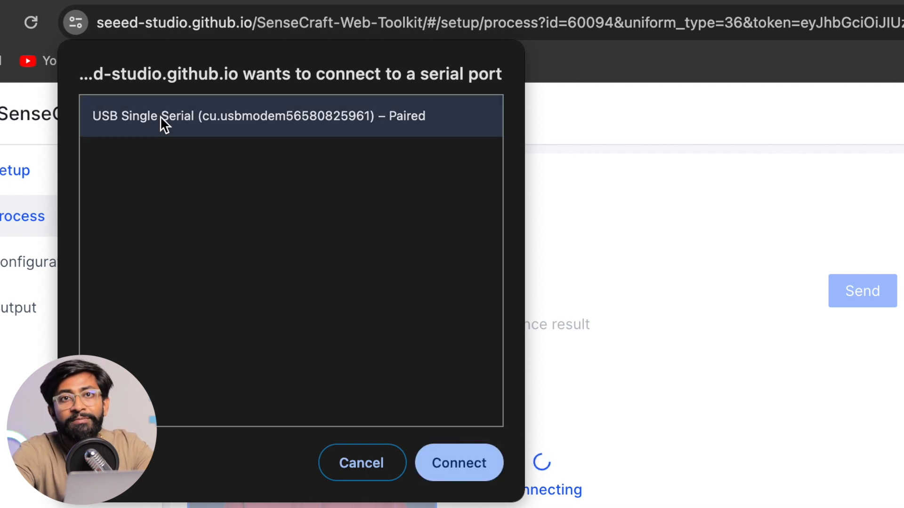
mouse_move(427, 321)
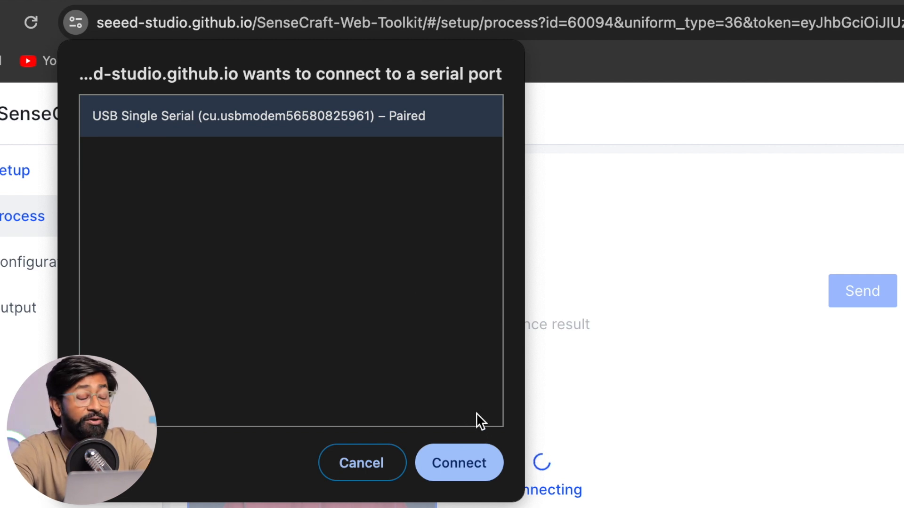
mouse_move(464, 453)
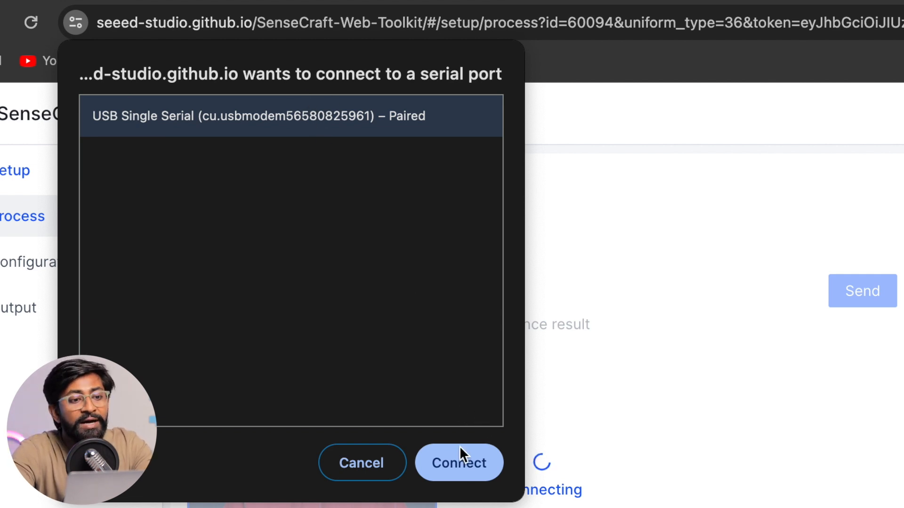
click(459, 464)
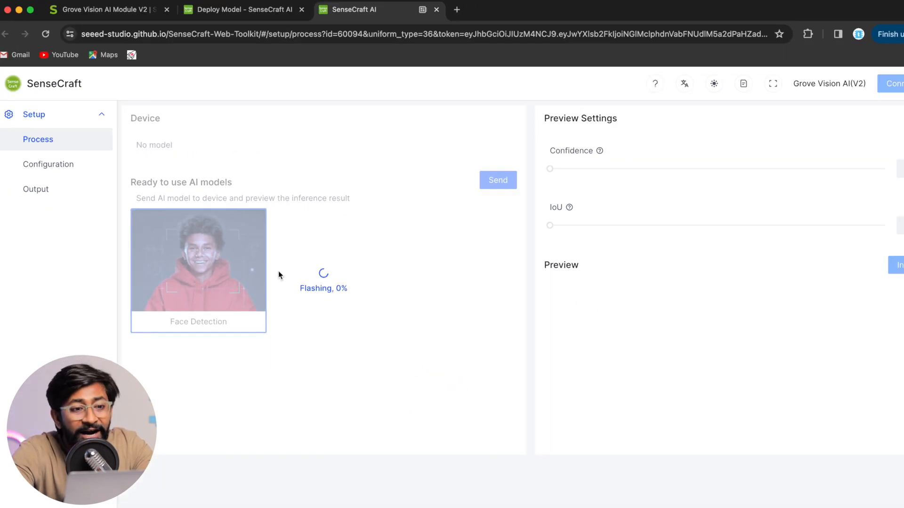
mouse_move(352, 296)
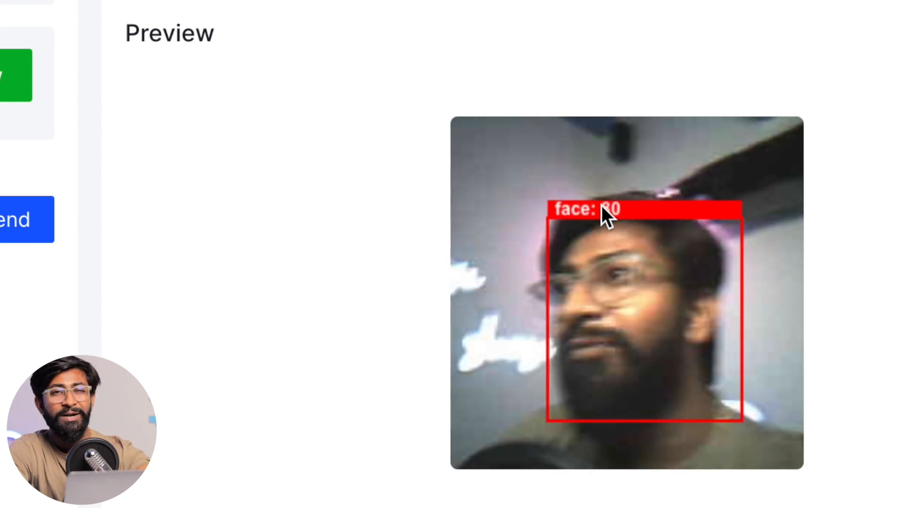
Step: Open the Output section once the live preview shows a detected face
click(48, 164)
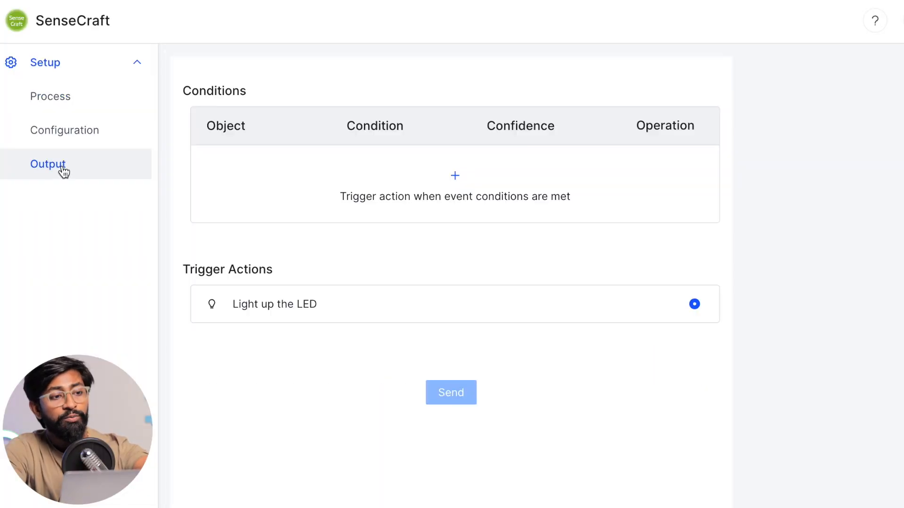
mouse_move(454, 176)
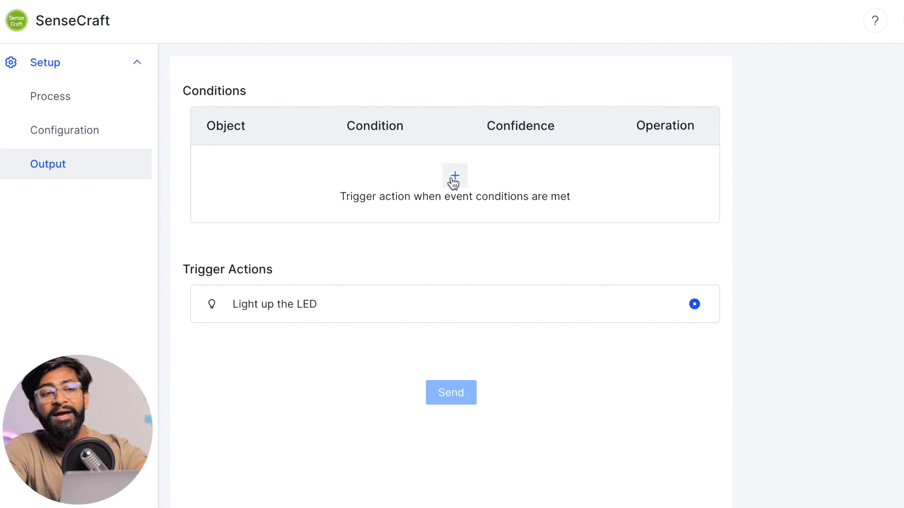
Step: Add a face-greater-than-70-confidence condition lighting the LED and send it to the device
click(454, 176)
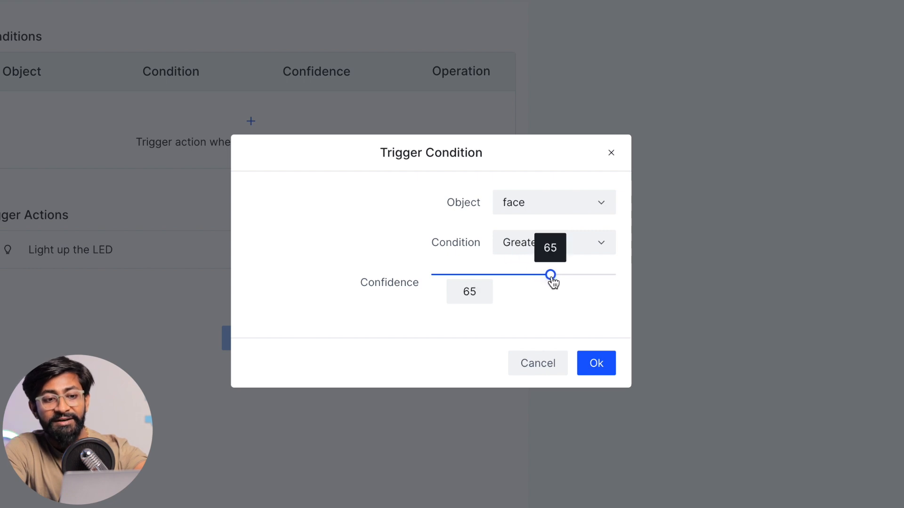
click(596, 364)
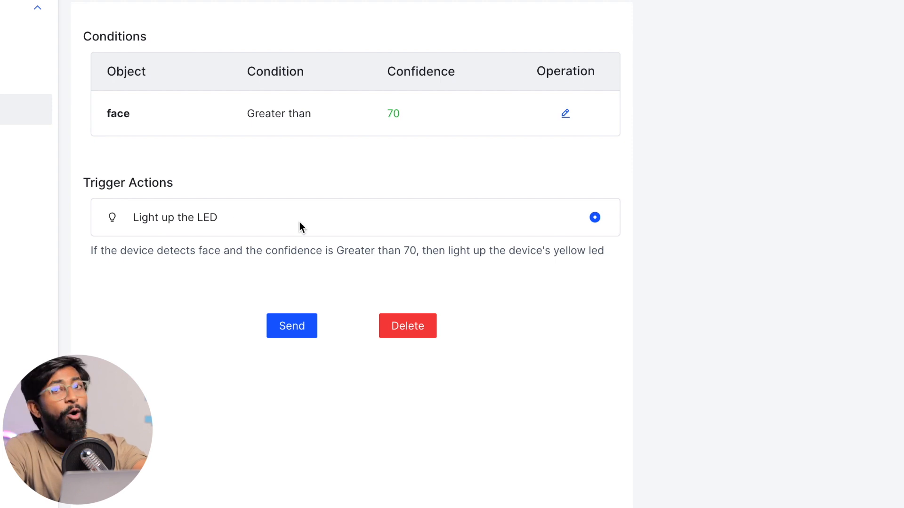
click(292, 326)
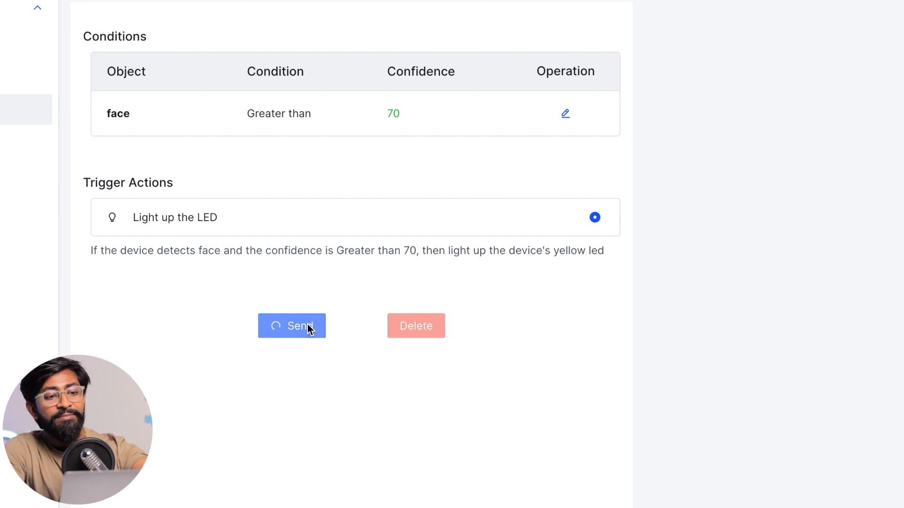
click(292, 326)
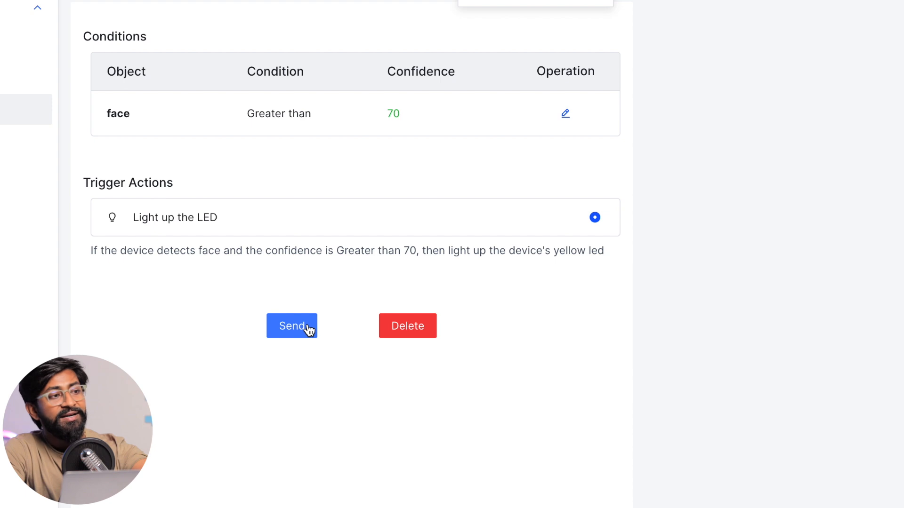
click(292, 326)
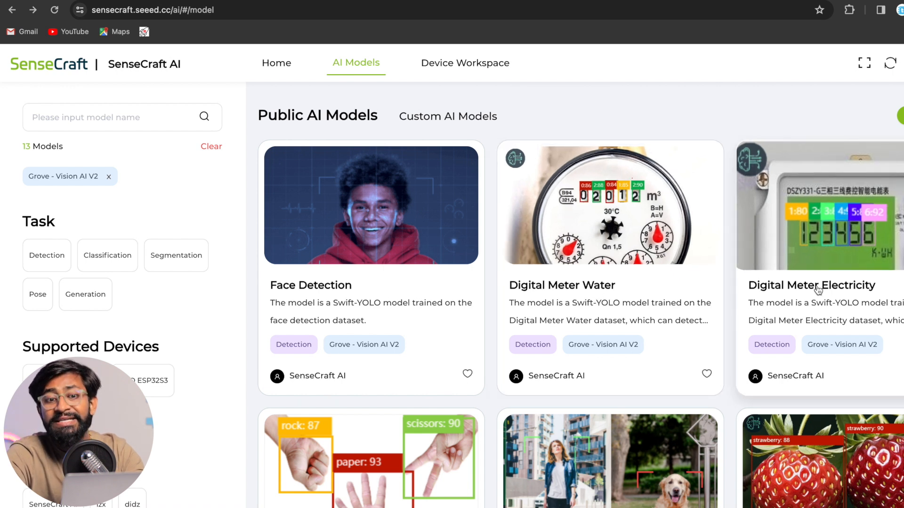
mouse_move(859, 292)
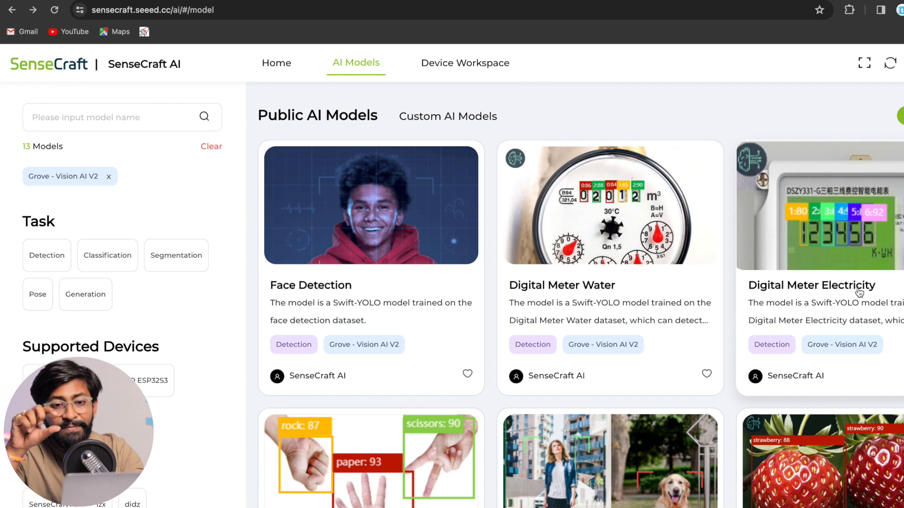
Step: Pick the Gesture Detection card and connect the camera module to deploy it
scroll(down, 3)
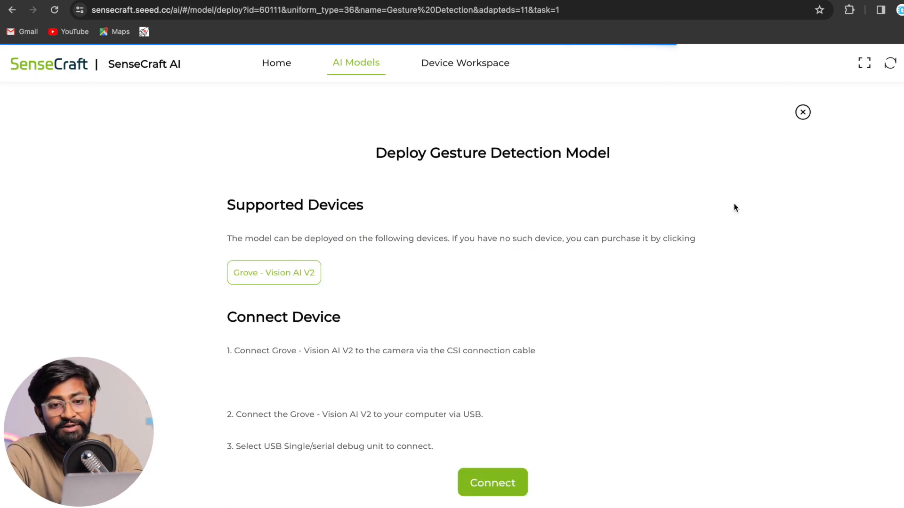
click(493, 482)
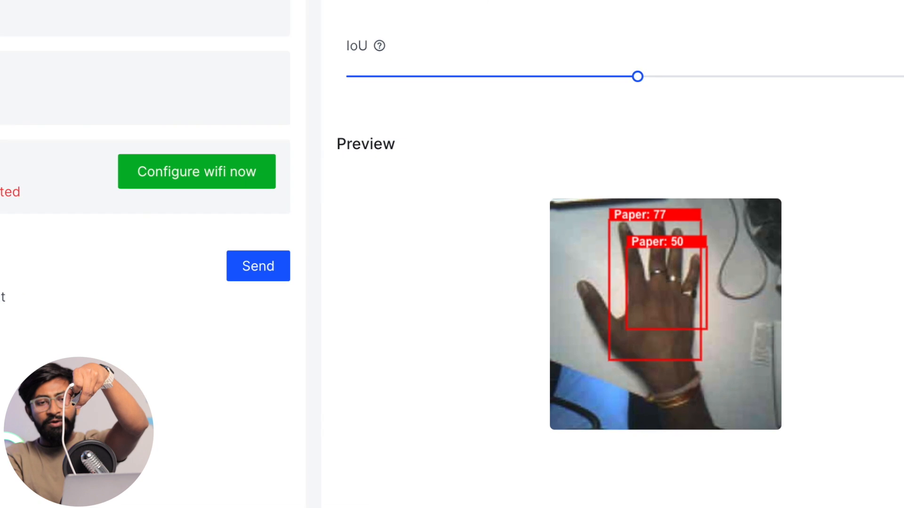
Step: Scroll to view the Paper hand detections in the gesture preview
scroll(down, 3)
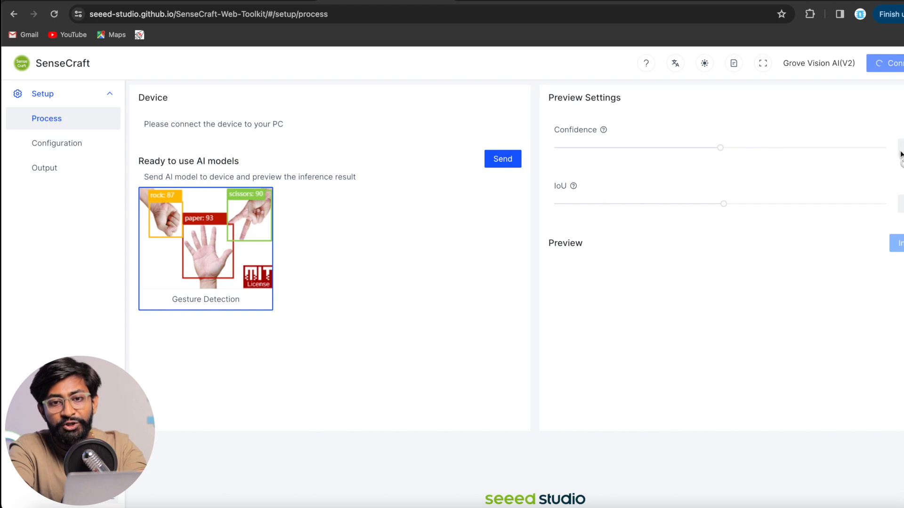
Step: Connect the toolkit, view the device log, then switch to the Seeed_Arduino_SSCMA GitHub tab
click(892, 63)
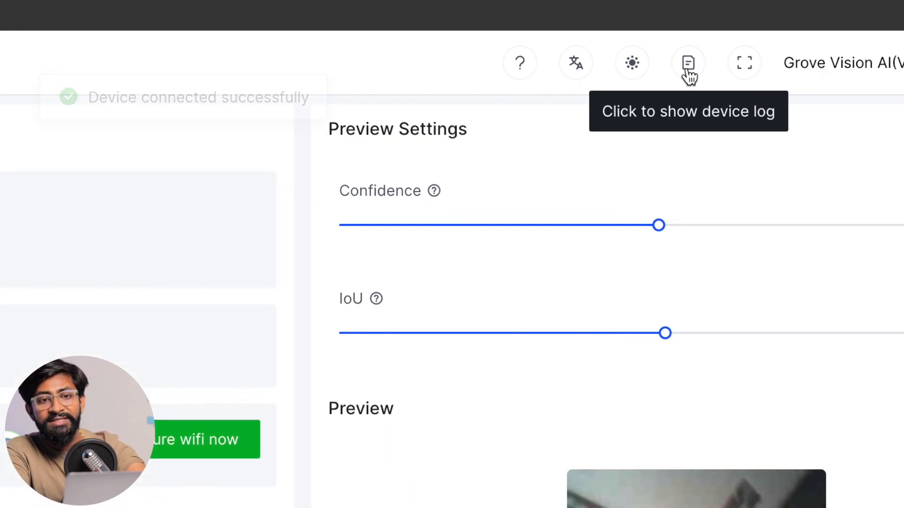
click(687, 63)
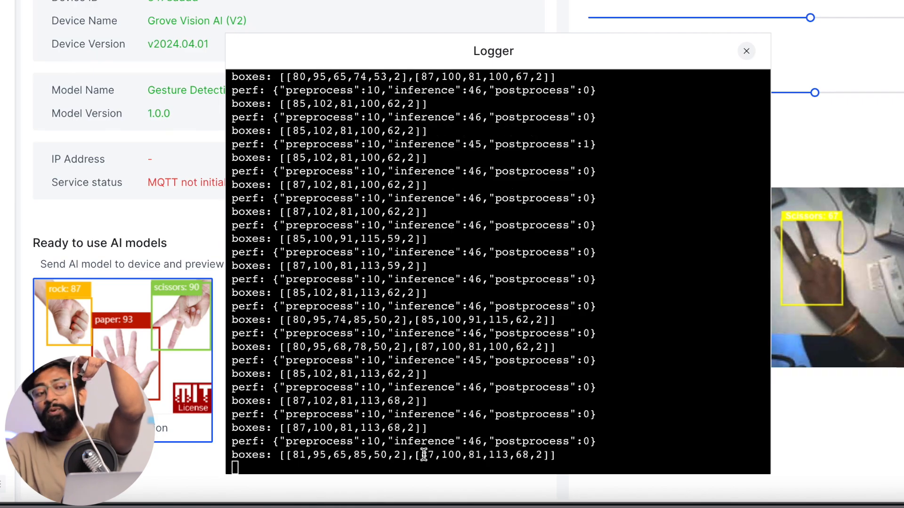
click(310, 8)
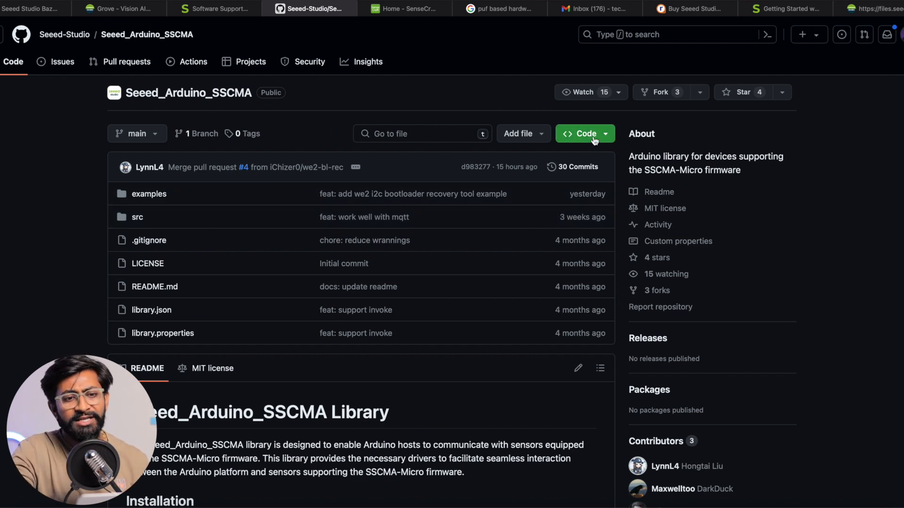
mouse_move(444, 324)
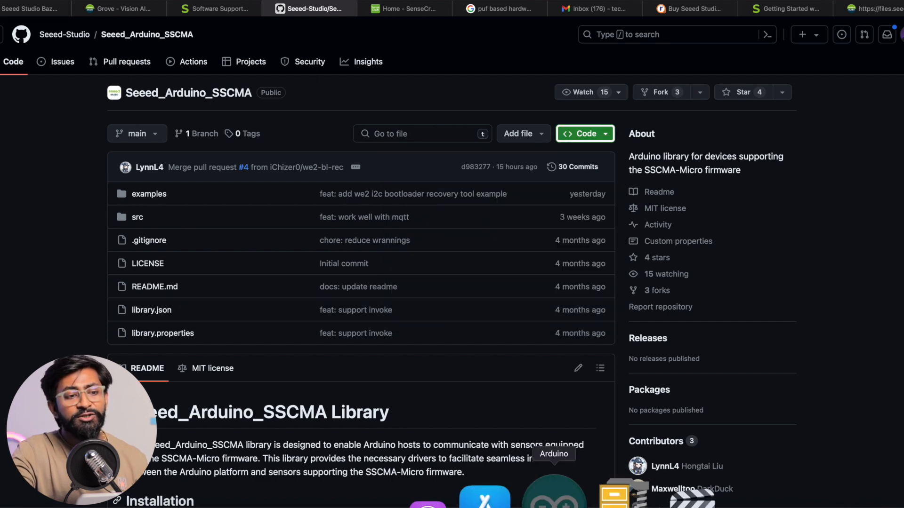
Step: Switch from GitHub to the Arduino IDE
click(129, 4)
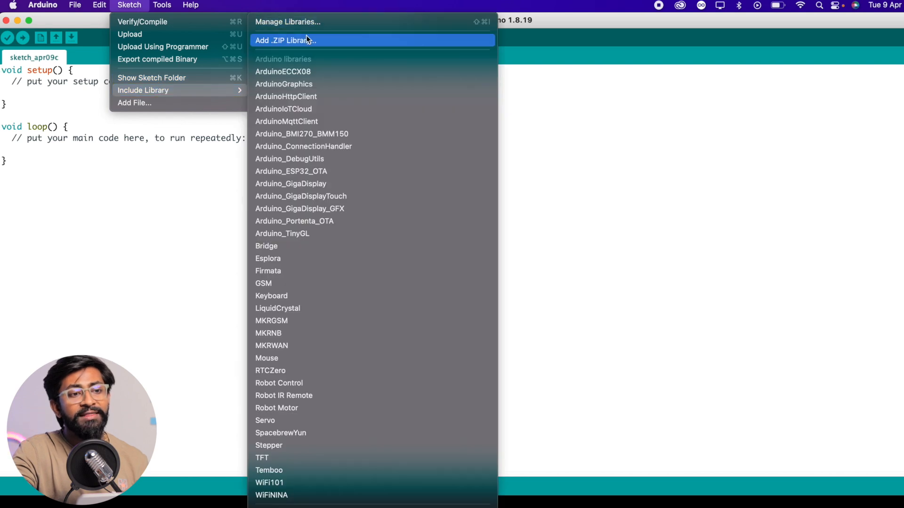
Step: Add the downloaded Seeed_Arduino_SSCMA-main ZIP as a library (reported already existing)
click(286, 41)
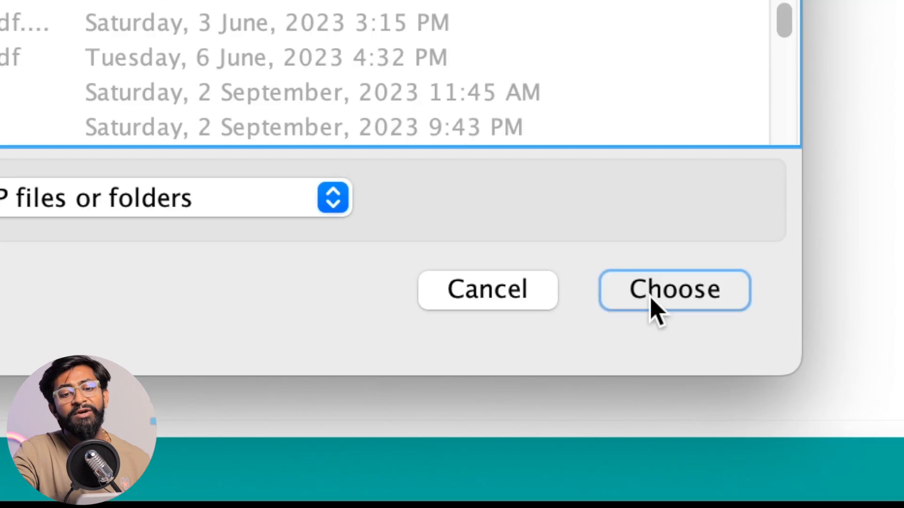
click(674, 289)
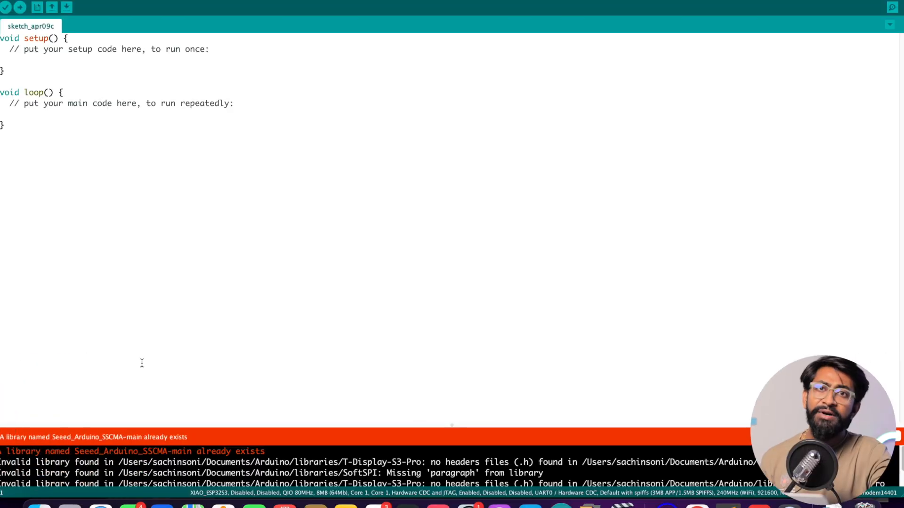
mouse_move(169, 437)
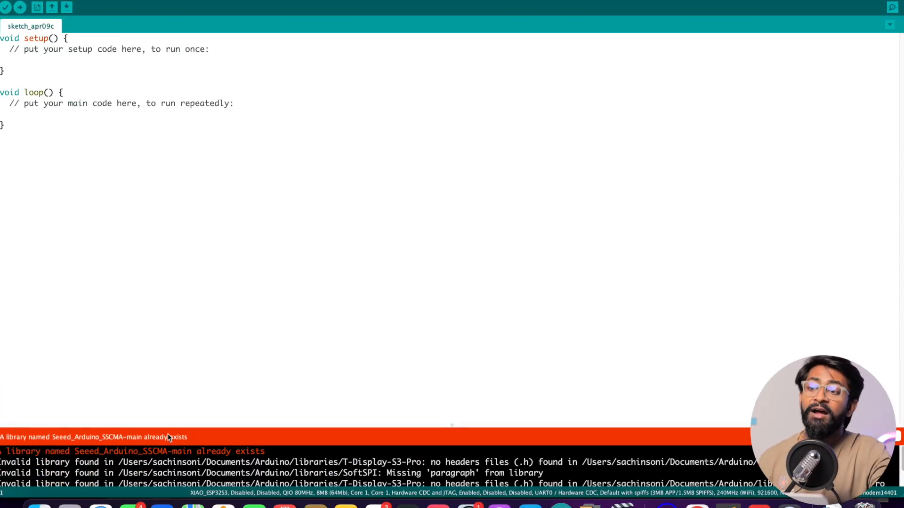
click(122, 8)
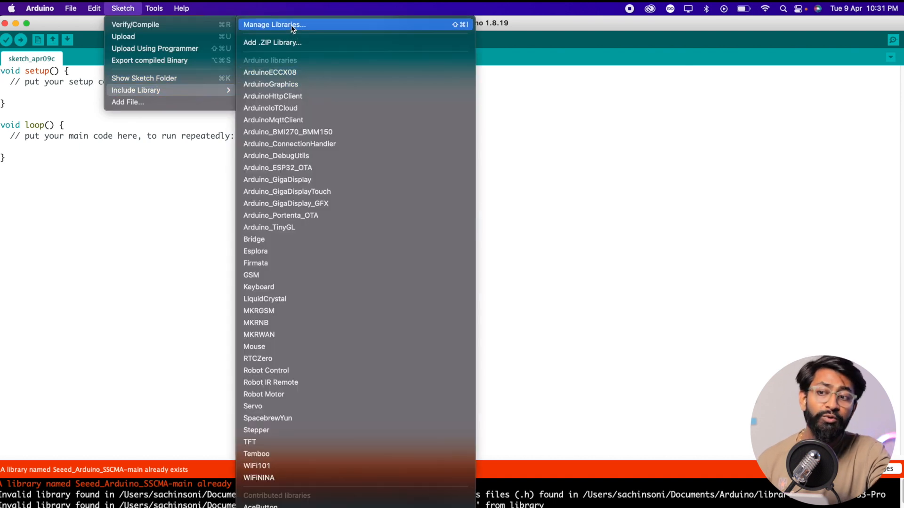
Step: Search the Library Manager for ArduinoJson and confirm it is installed
click(274, 24)
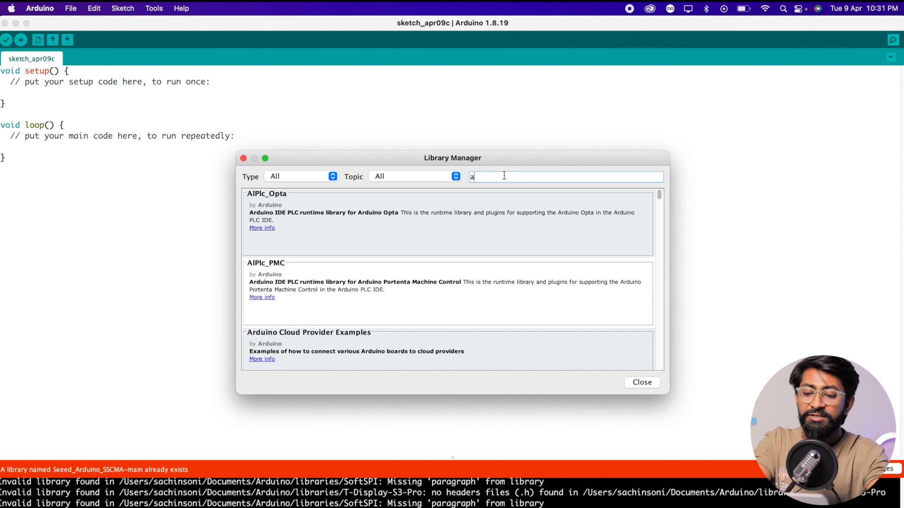
text(rduino k)
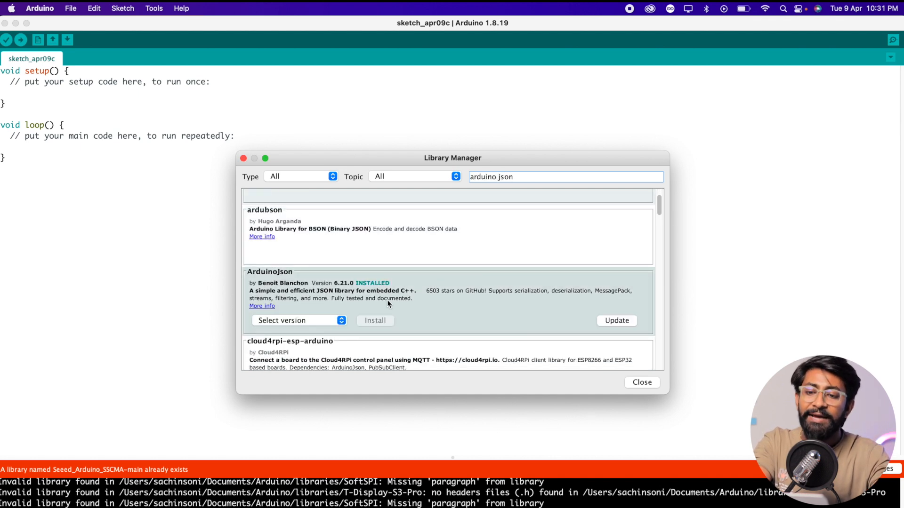
click(641, 382)
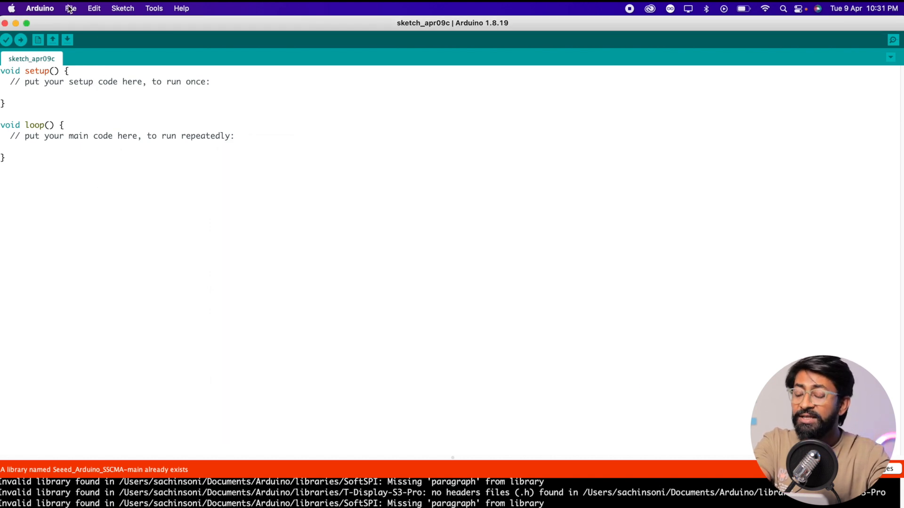
Step: Load the Seeed_Arduino_SSCMA inference example and review Tools board XIAO_ESP32S3 and usbmodem port
click(70, 8)
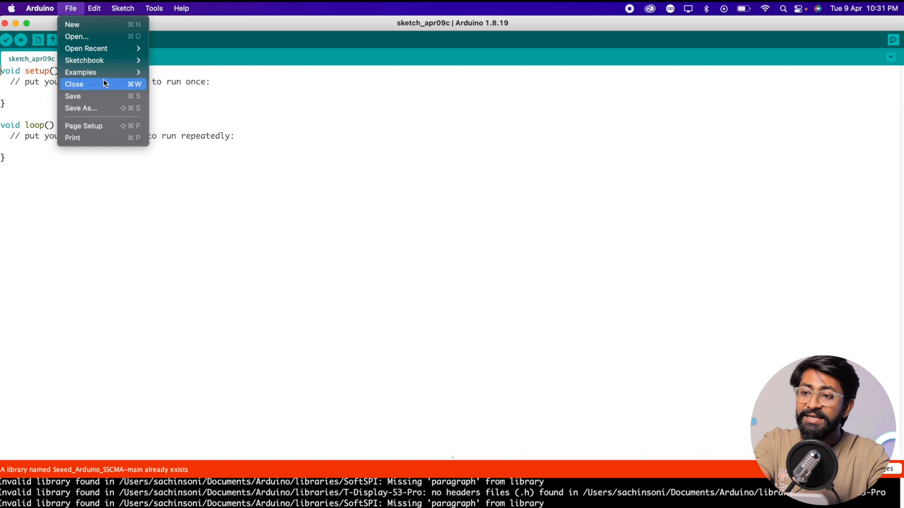
mouse_move(80, 72)
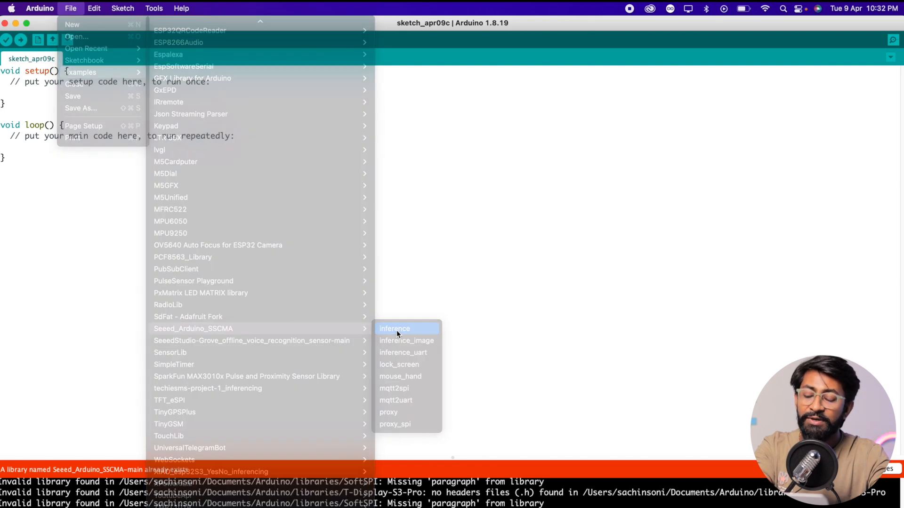
click(394, 329)
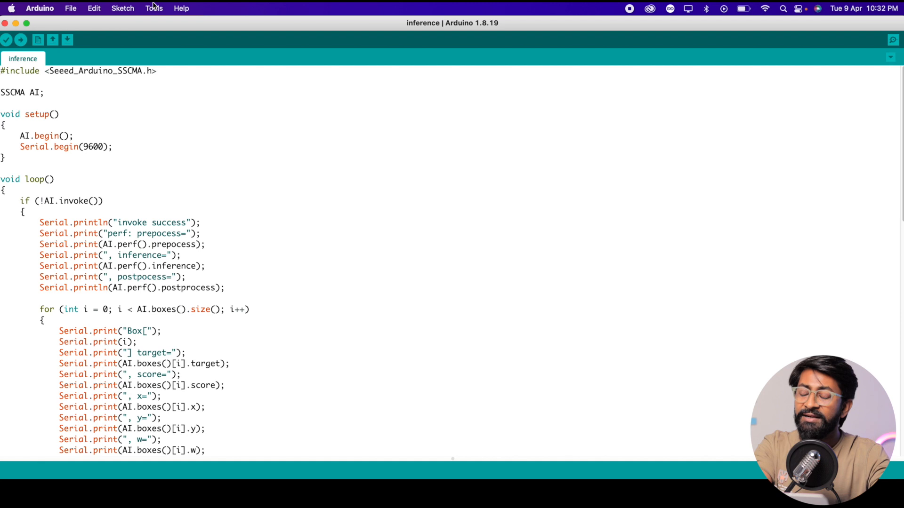
click(153, 8)
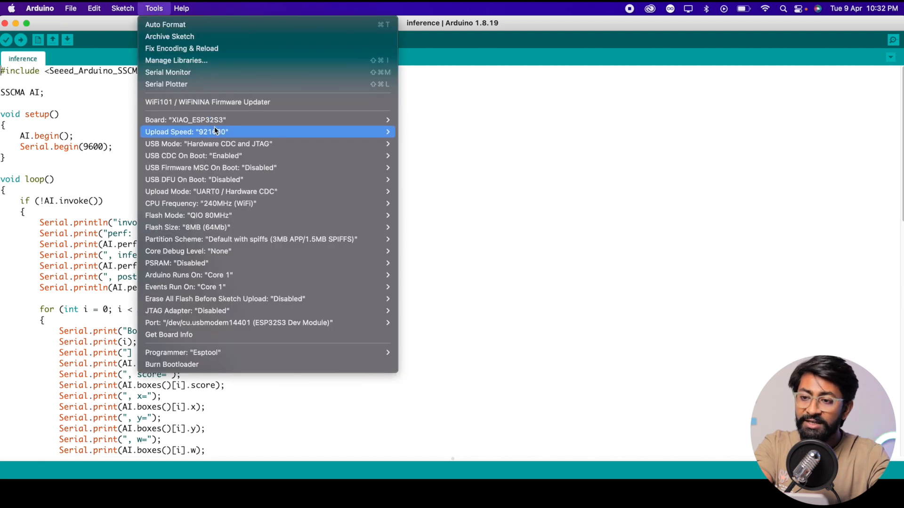
mouse_move(251, 323)
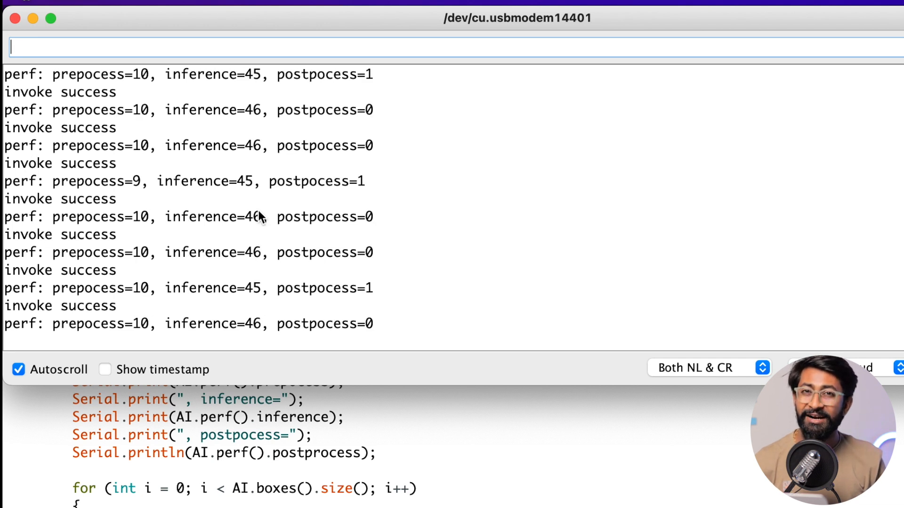
Step: Read the serial monitor's invoke success and preprocess/inference/postprocess perf lines
scroll(down, 3)
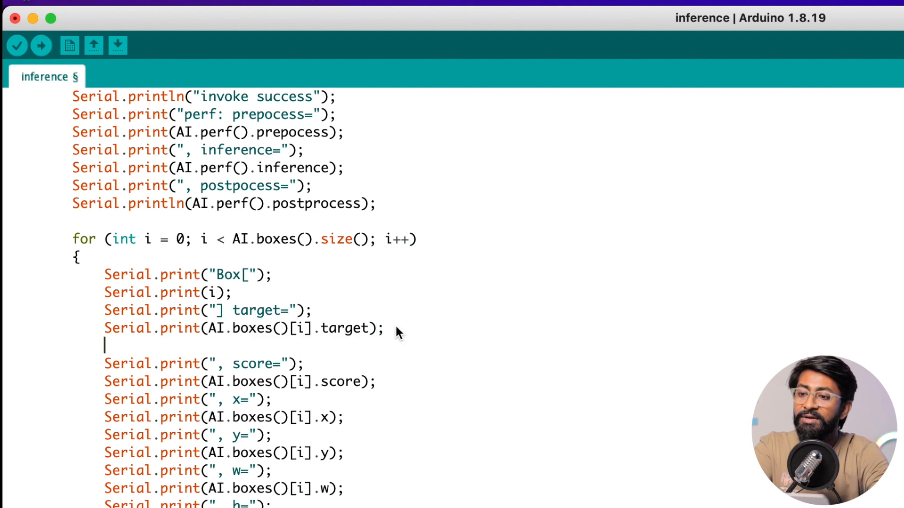
Step: Add if (AI.boxes()[i].target == 0) calling digitalWrite(LED_BUILTIN, LOW) in the loop
text(if)
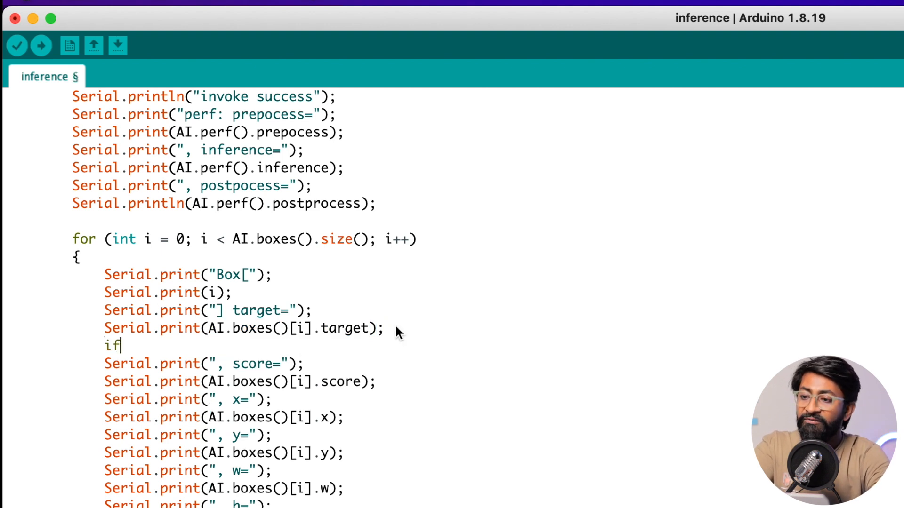
text((AI.boxes()[i].target)
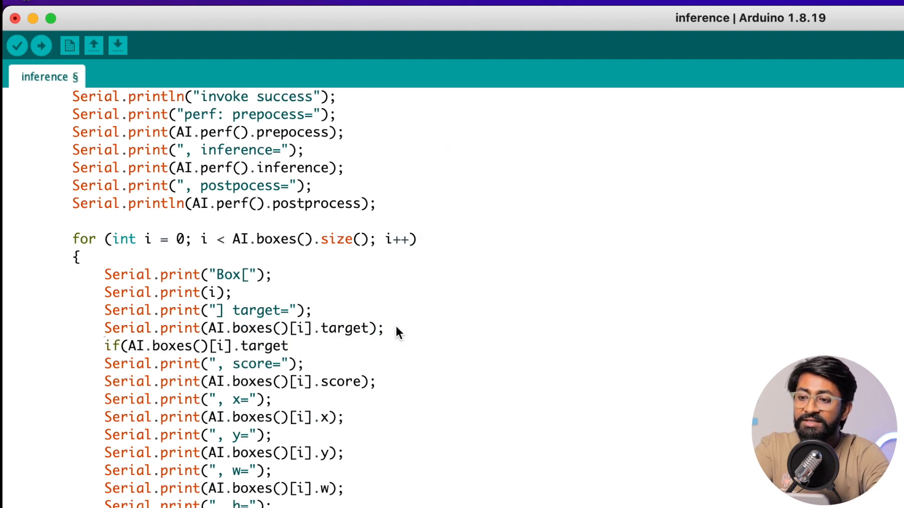
text(==)
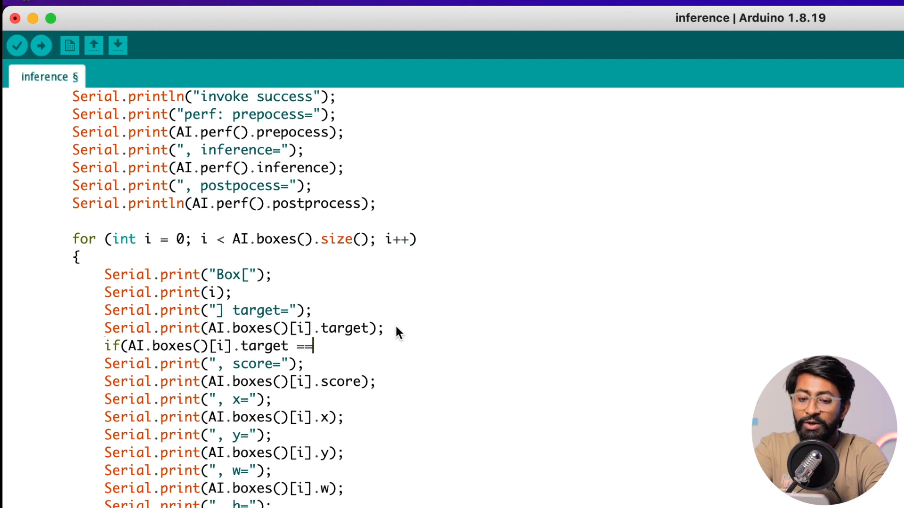
text(0)
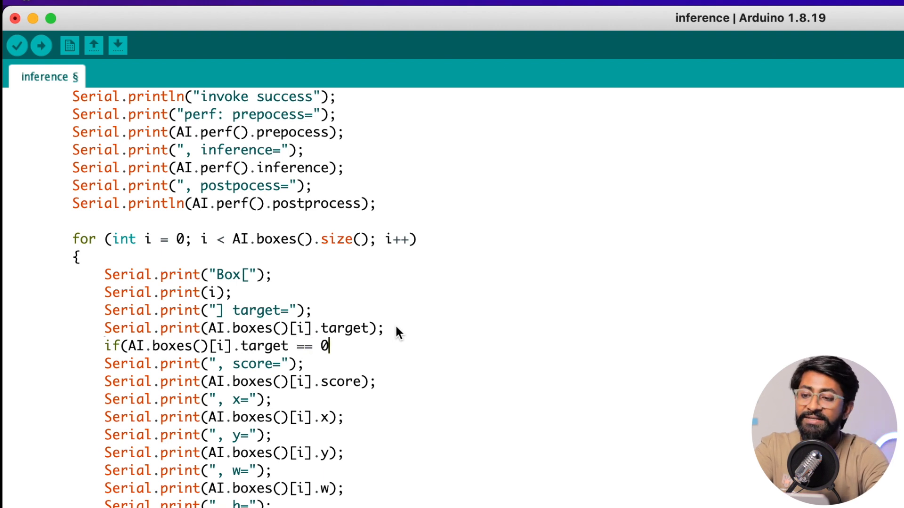
text(dig)
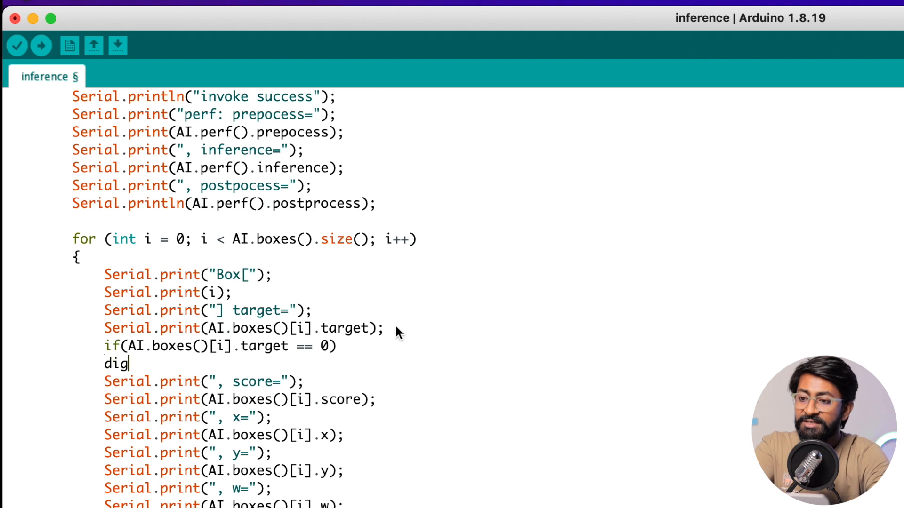
text(italWrite(LED)
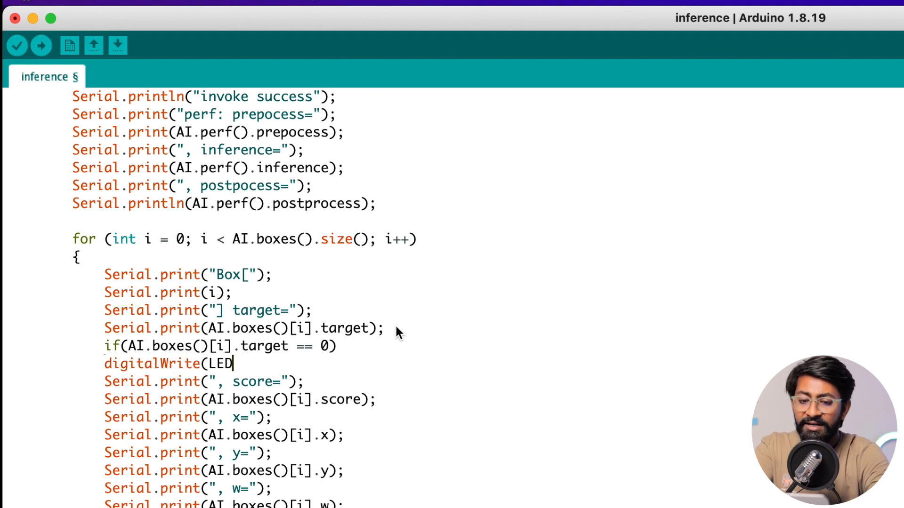
text(_BUILTIN)
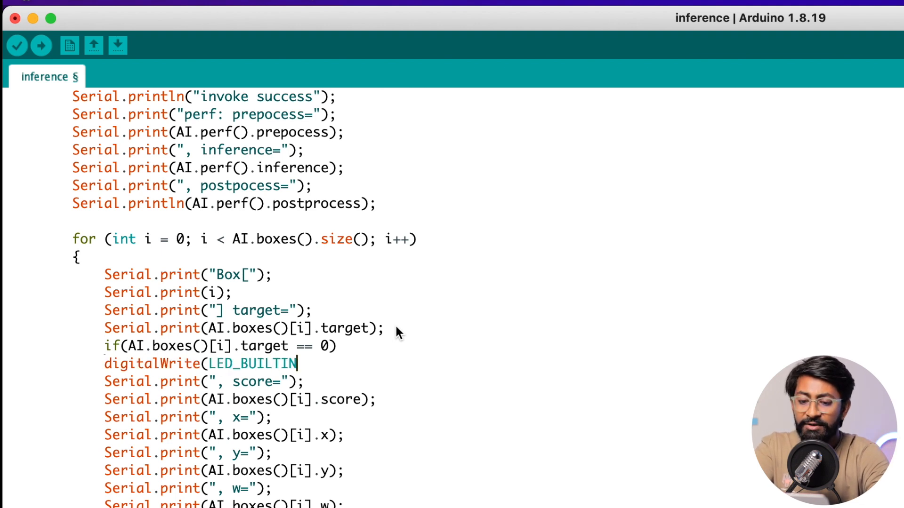
text(,LOW)
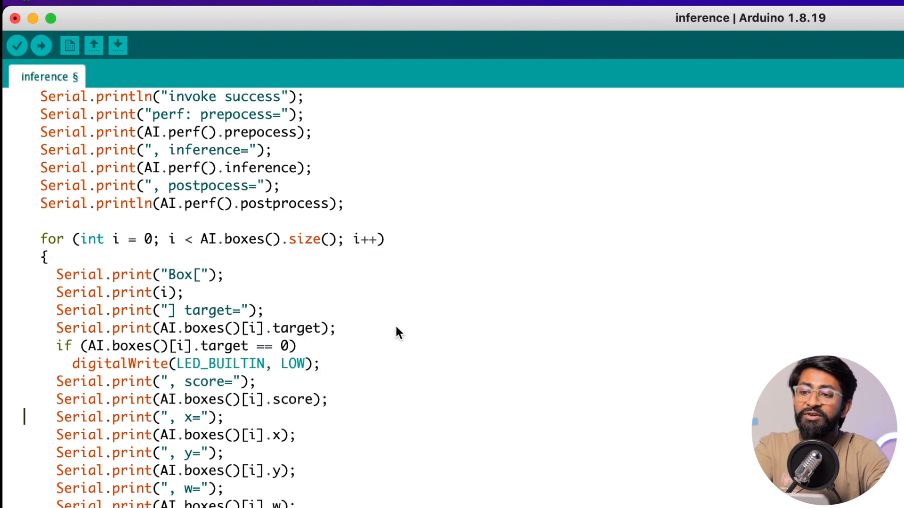
Step: Add the else branch writing digitalWrite(LED_BUILTIN, HIGH)
double_click(293, 363)
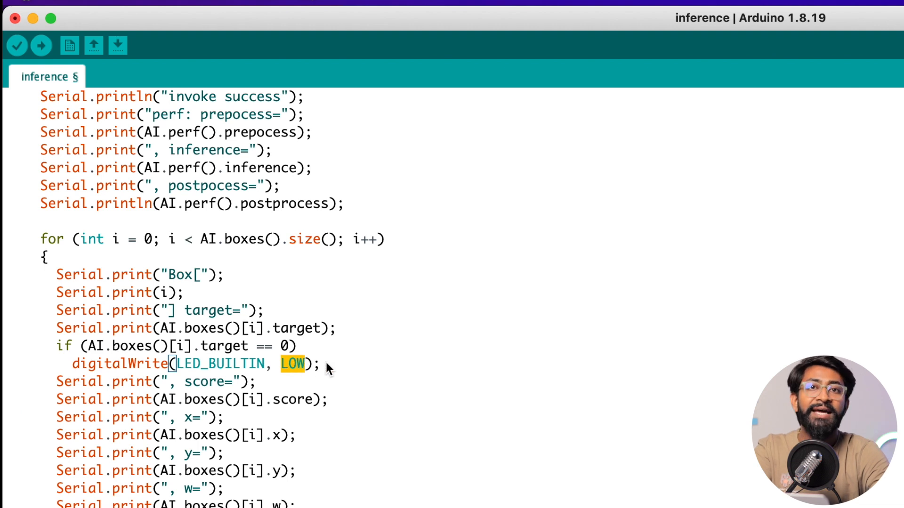
text(e;s)
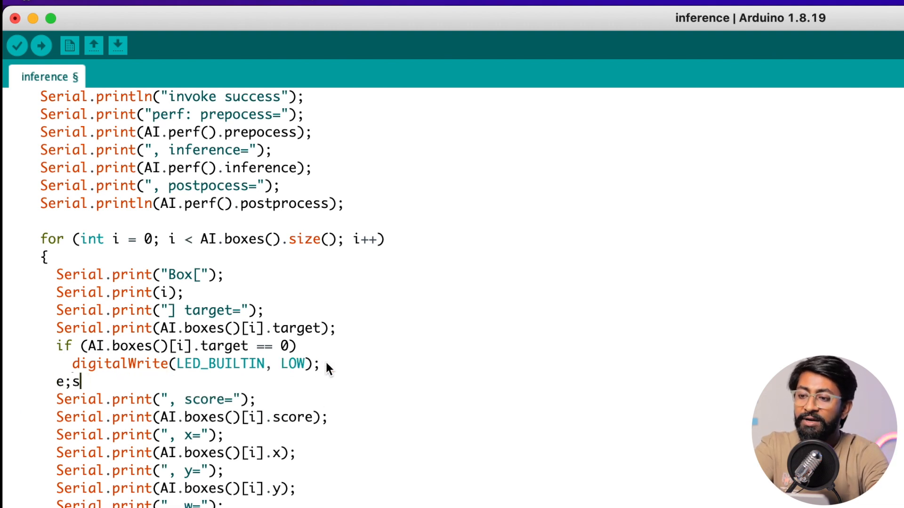
text(else)
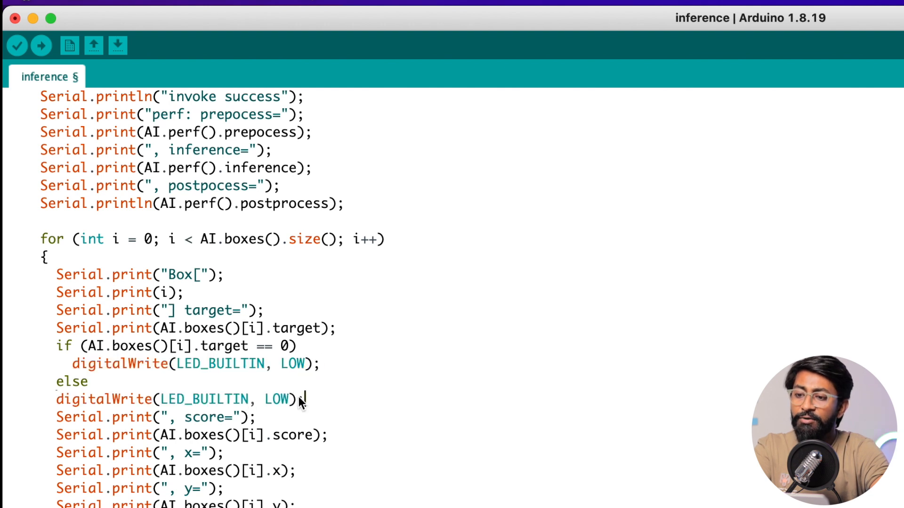
text(HIGH)
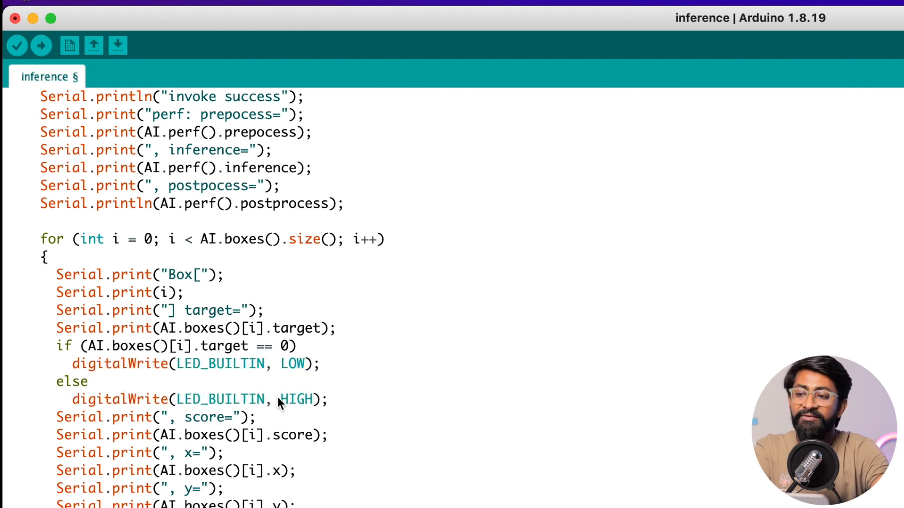
mouse_move(236, 369)
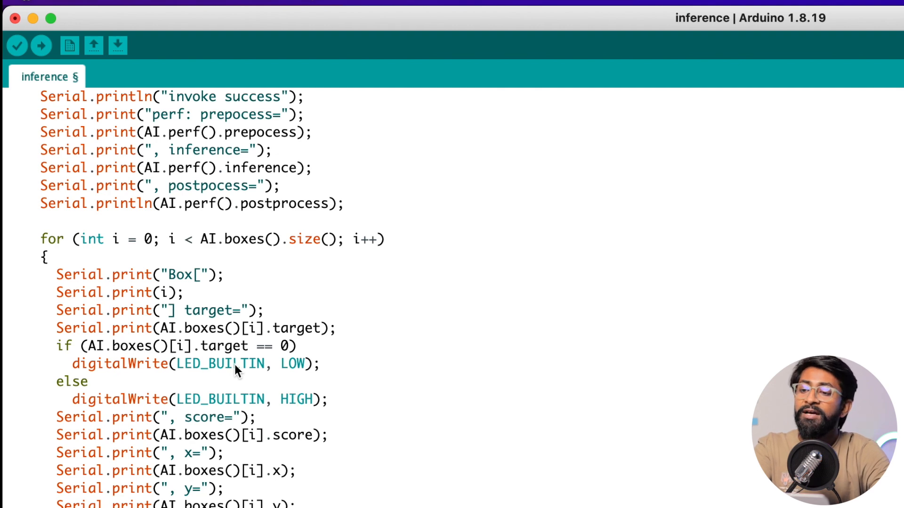
double_click(283, 346)
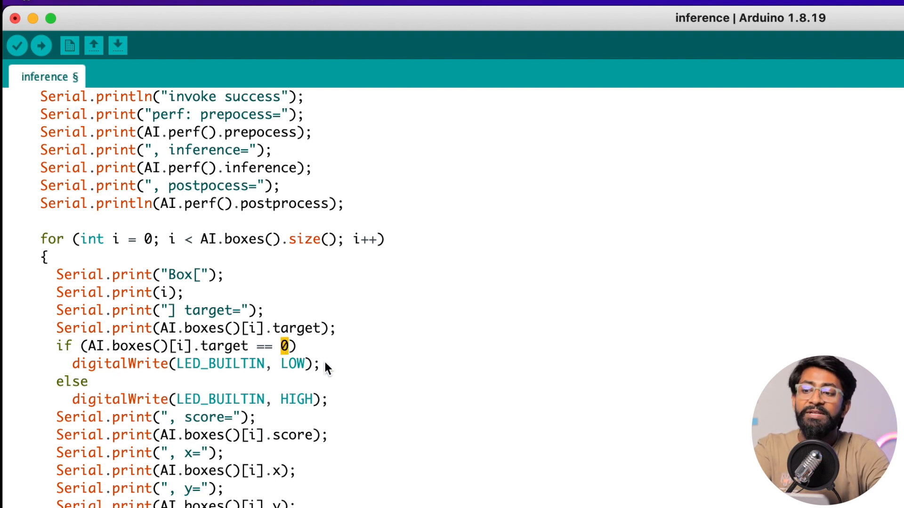
Step: Add pinMode(LED_BUILTIN,OUTPUT); to setup
scroll(up, 3)
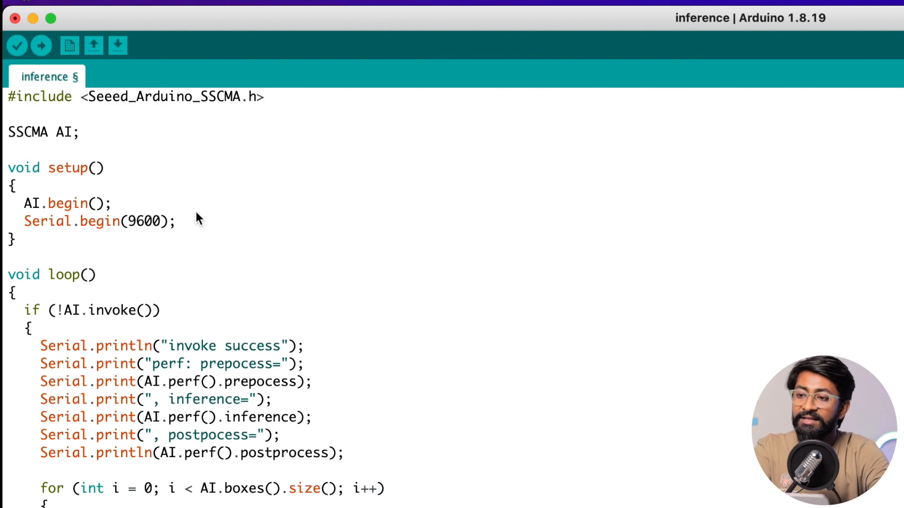
text(pin)
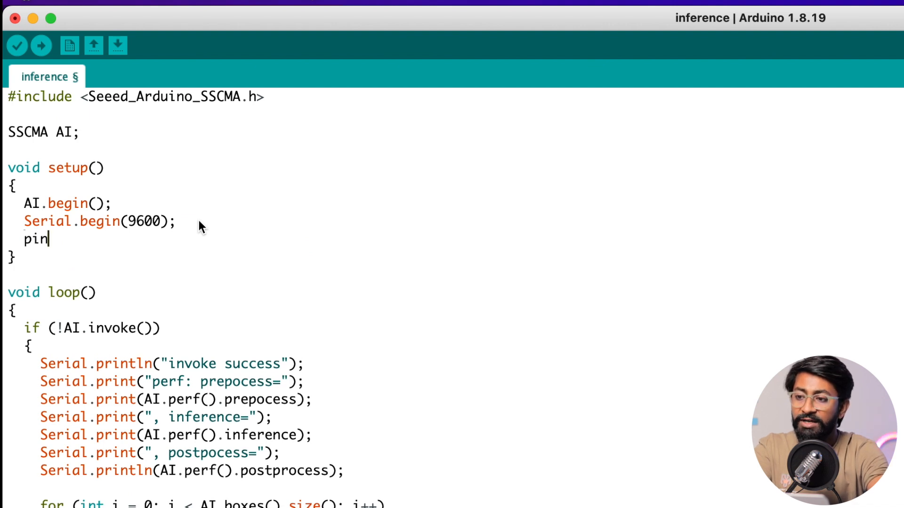
text(Mode(LED_BUILTIN,OUTPUT);)
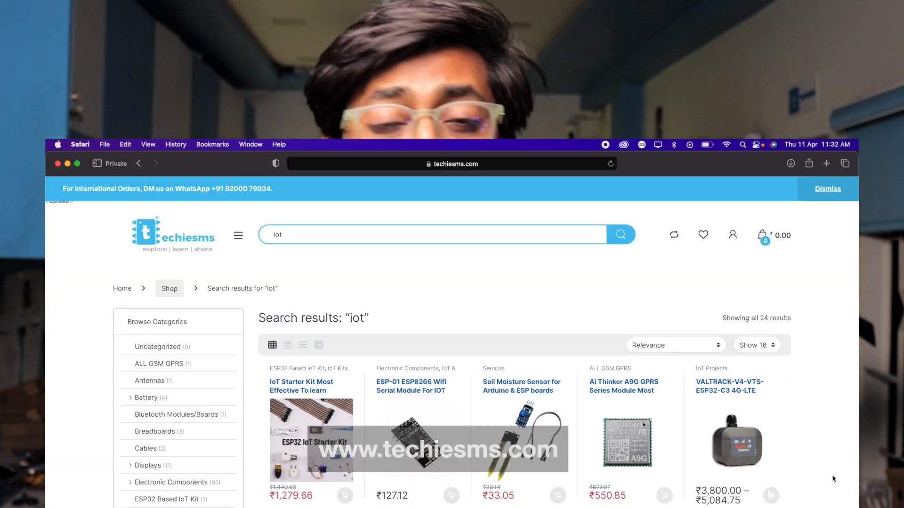
scroll(down, 3)
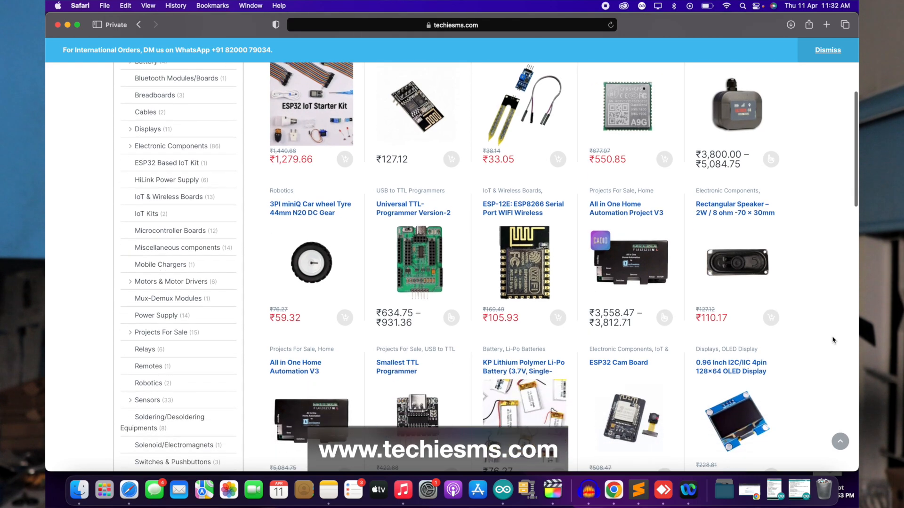
scroll(down, 3)
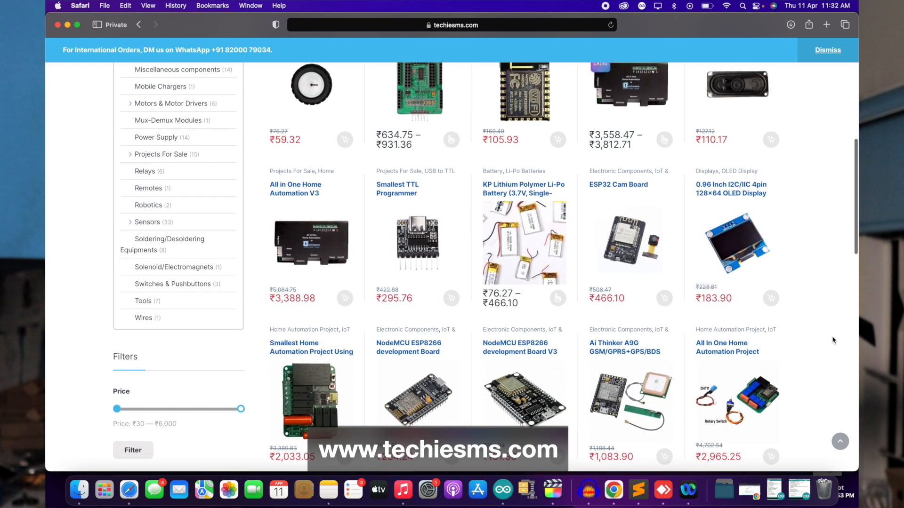